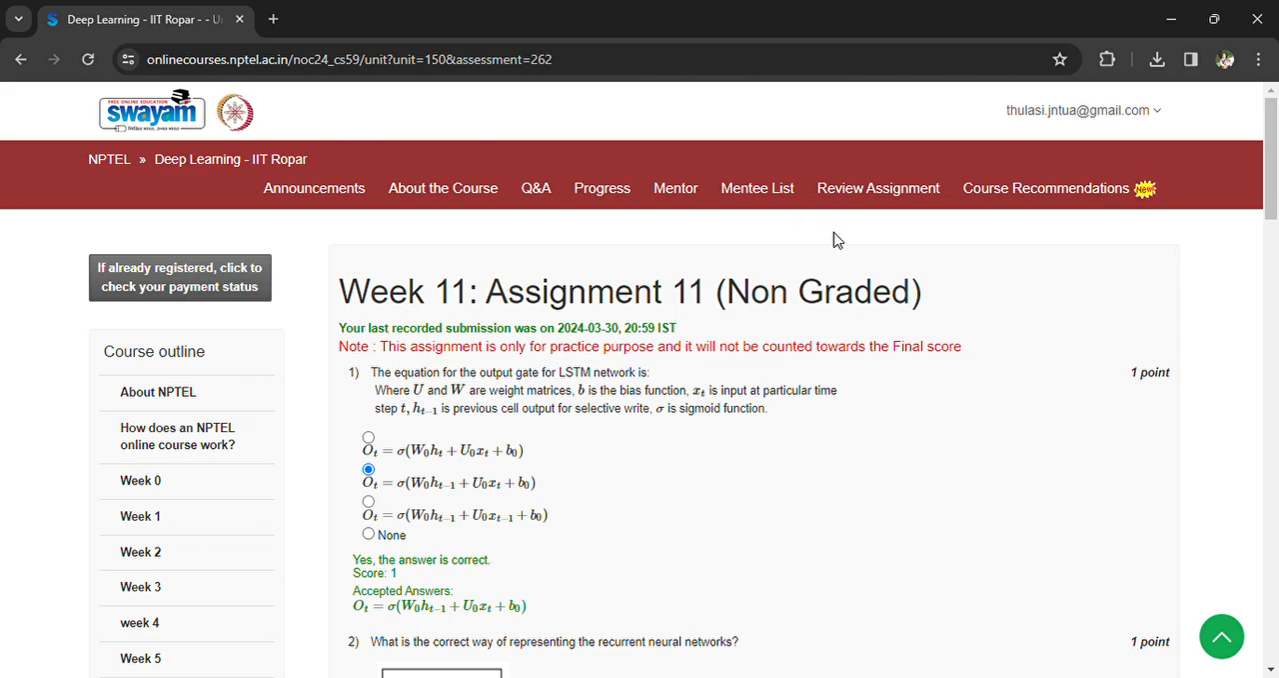
mouse_move(316, 416)
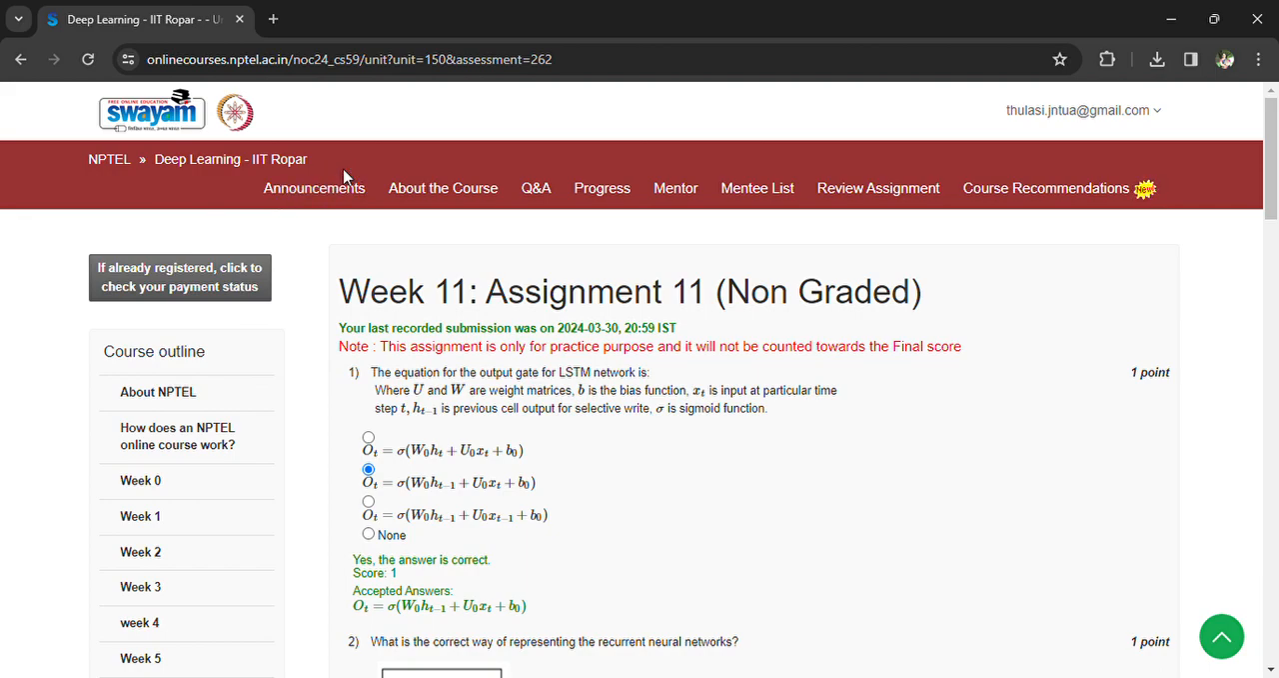
mouse_move(662, 312)
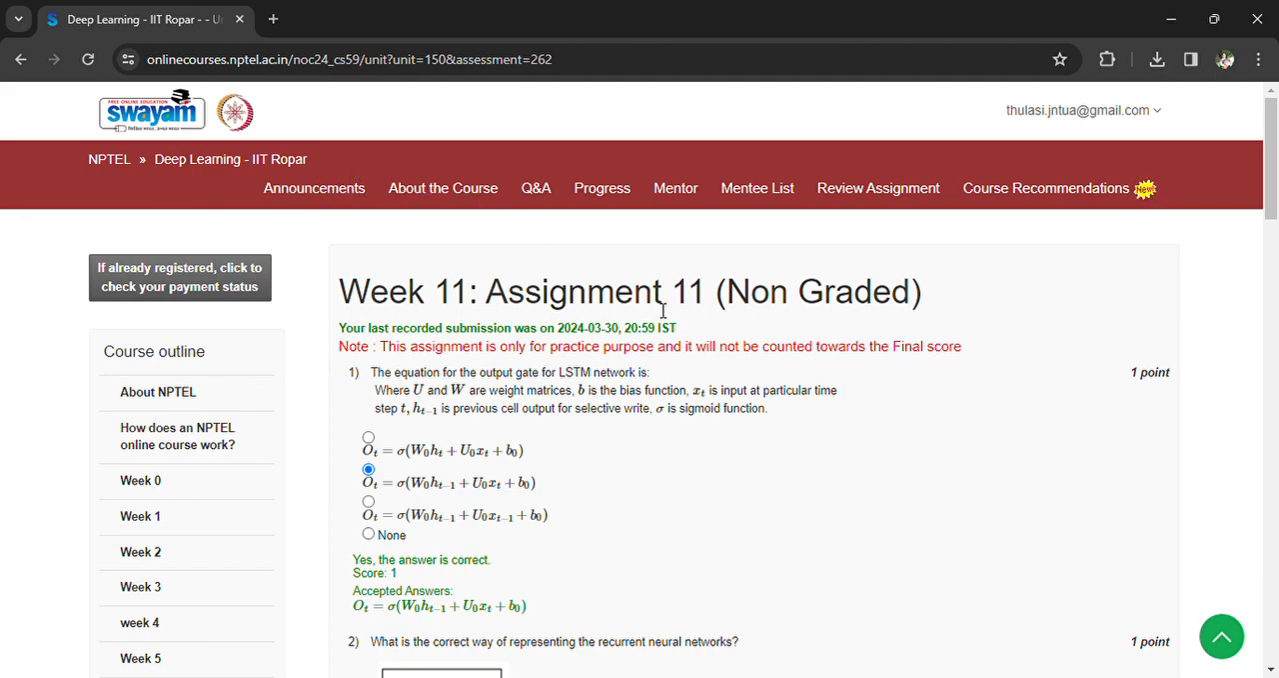
- Review the Non Graded practice assignment page, scrolling through its questions
double_click(818, 292)
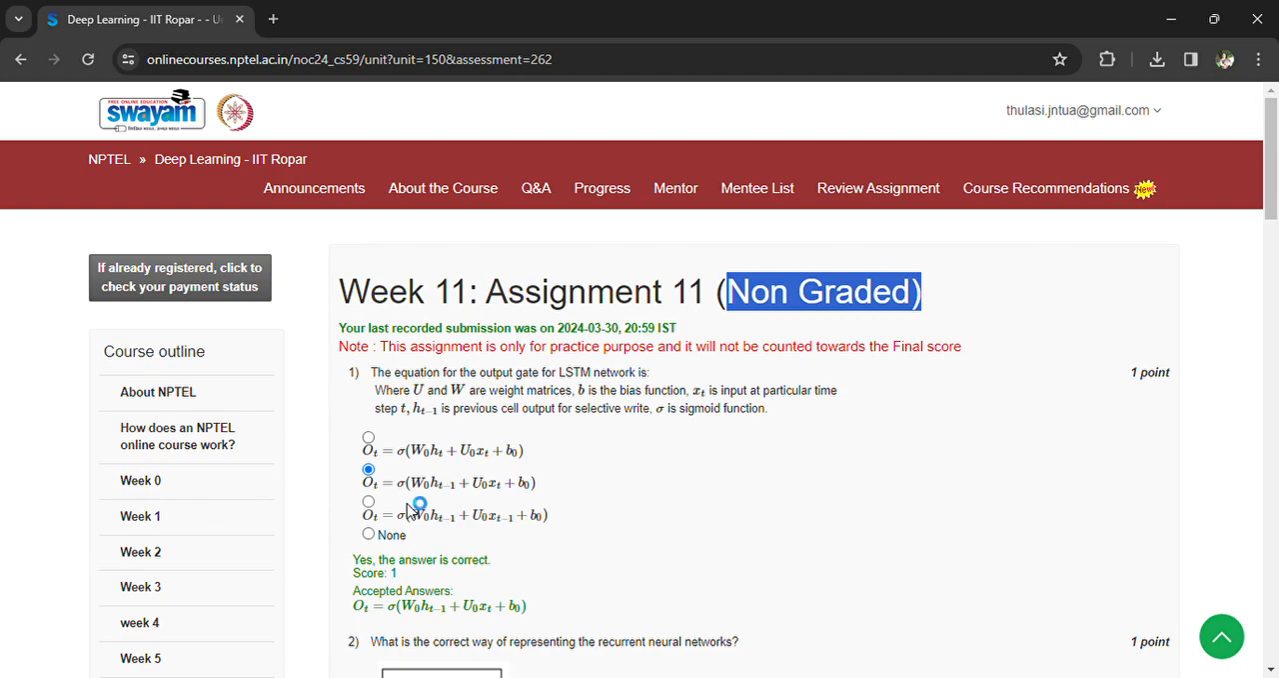
scroll("down", 3)
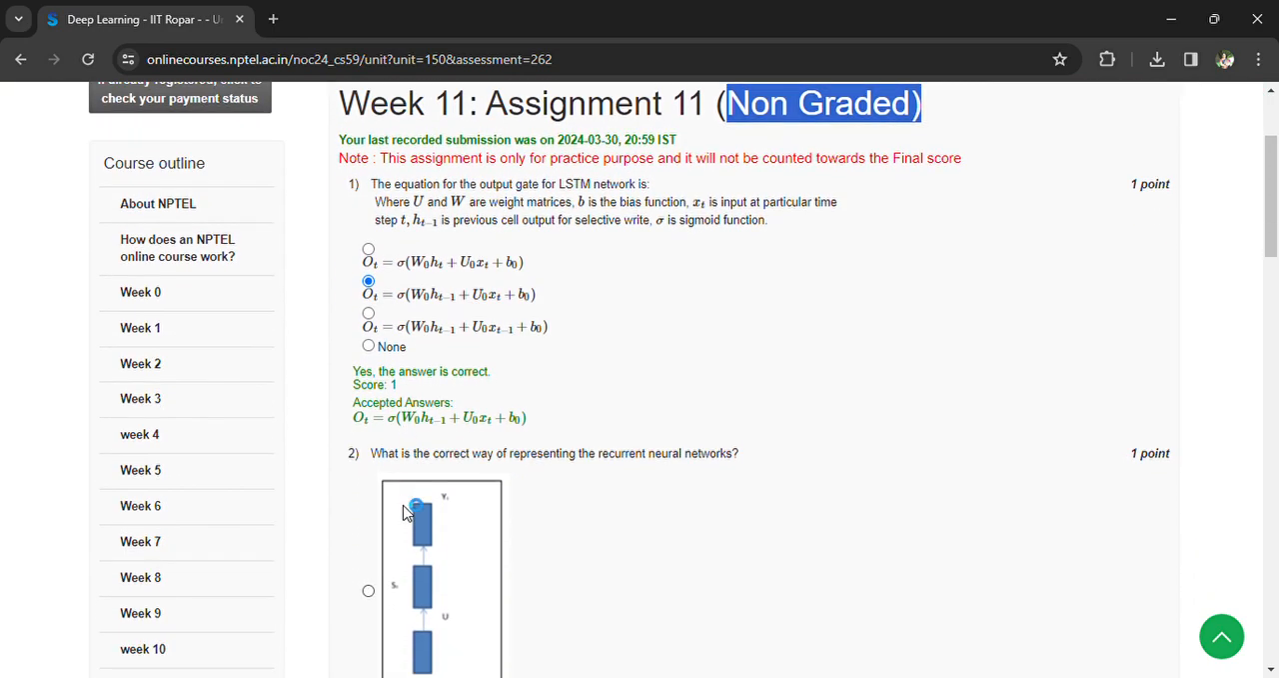
scroll("down", 3)
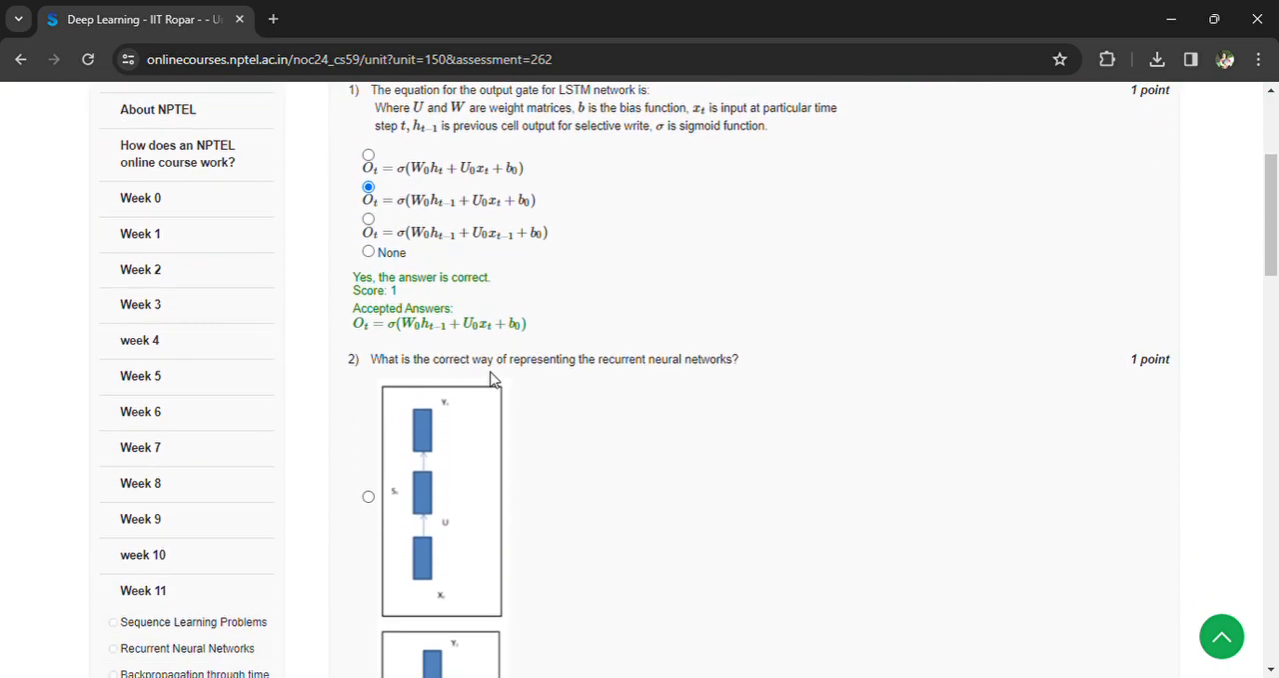
mouse_move(678, 380)
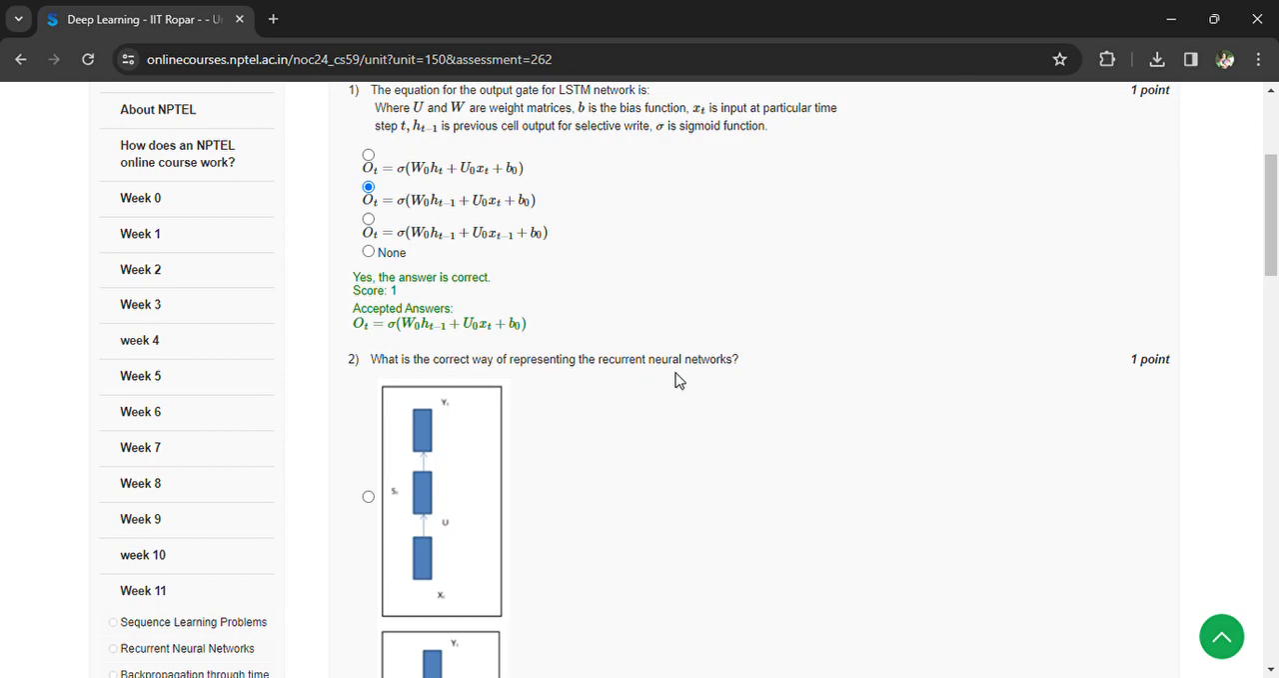
scroll("down", 3)
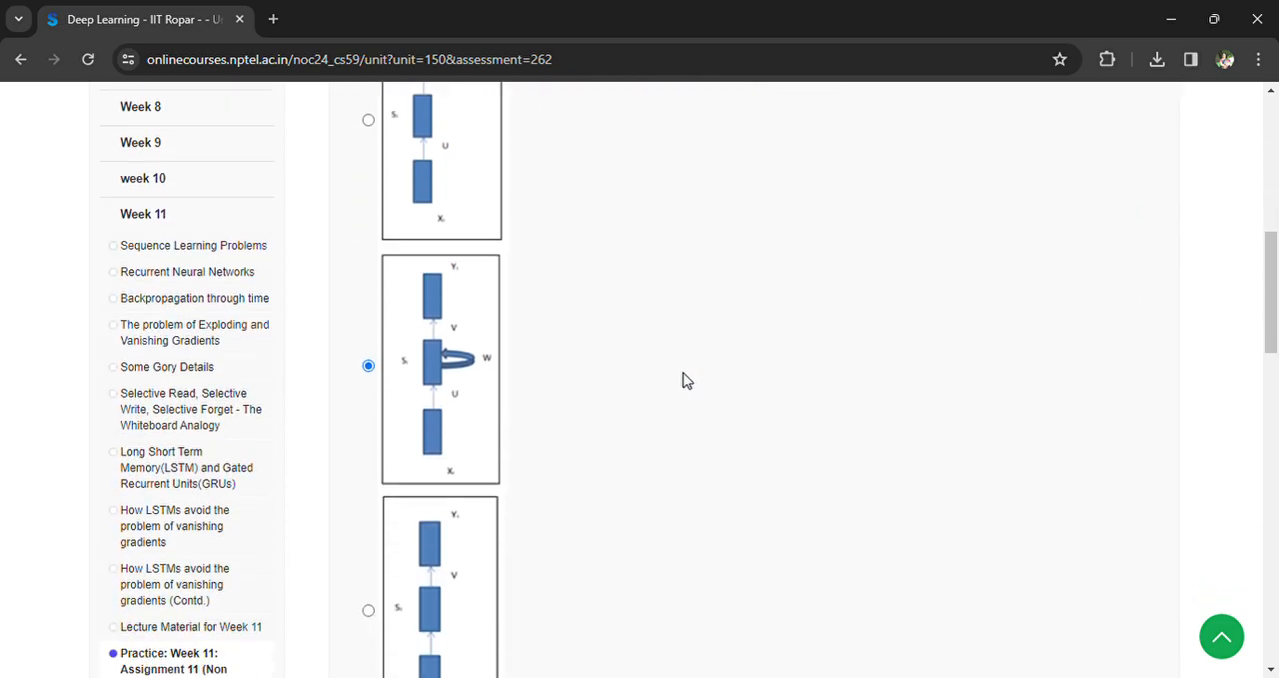
scroll("down", 3)
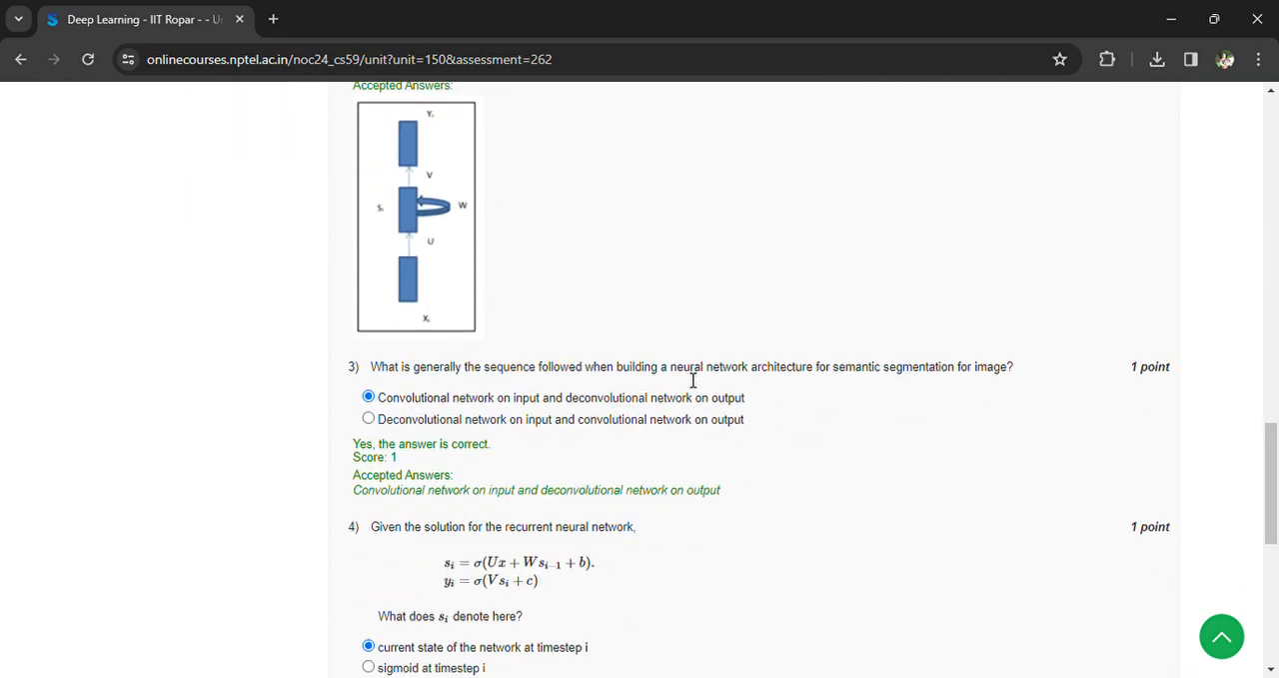
mouse_move(490, 392)
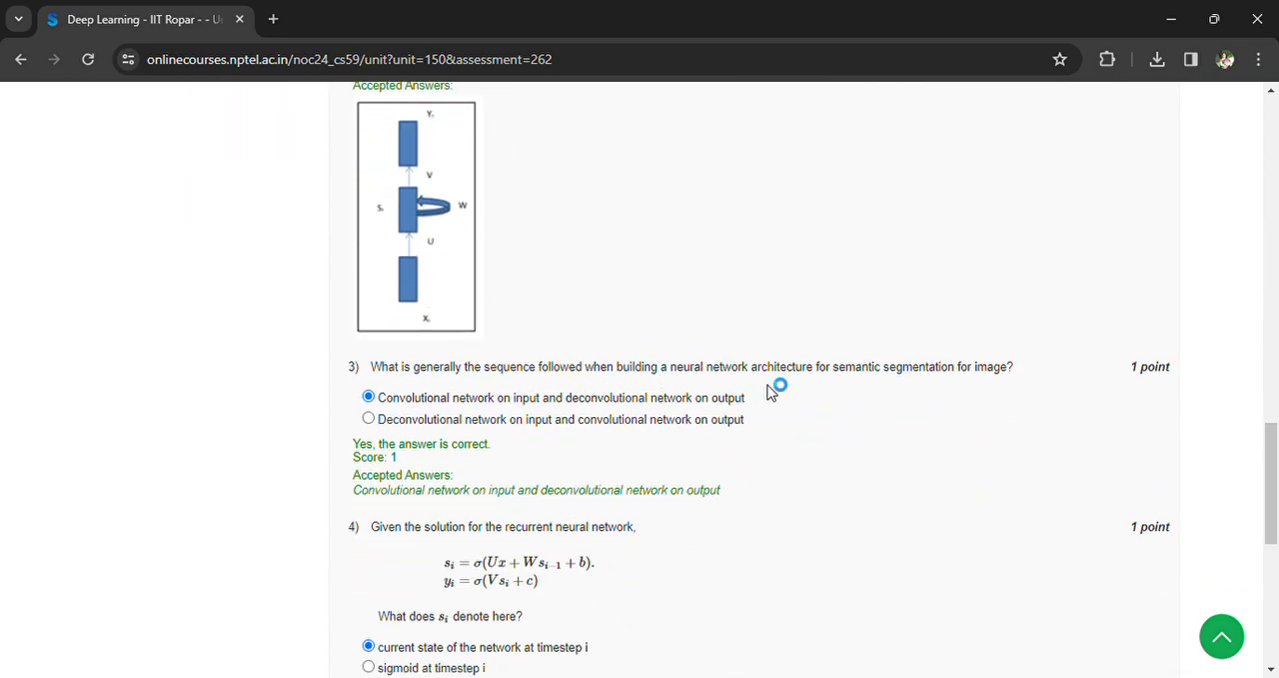
mouse_move(984, 384)
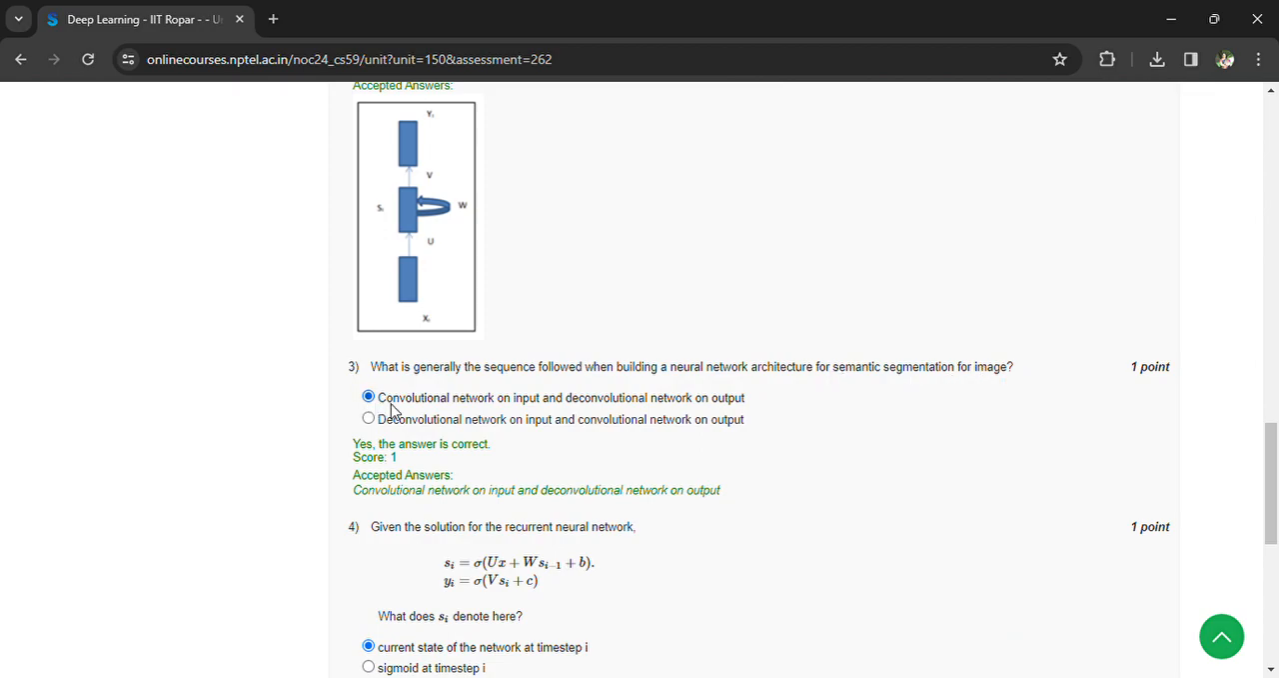
mouse_move(580, 410)
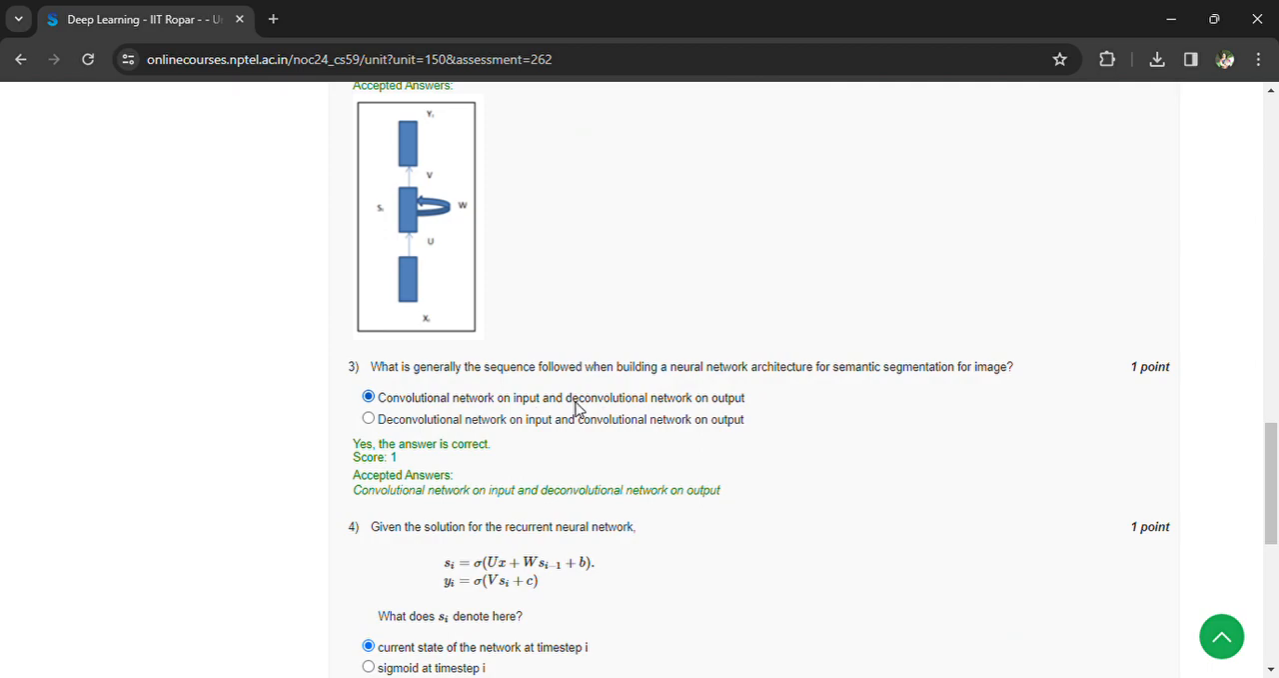
mouse_move(758, 414)
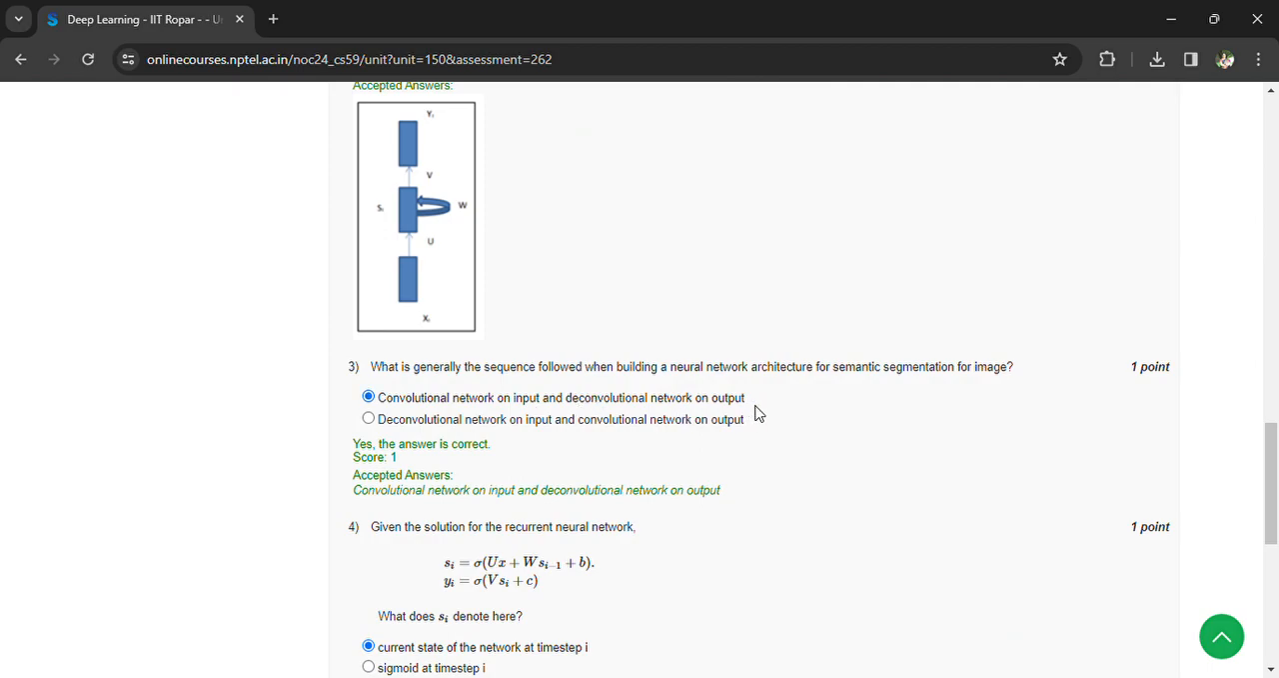
scroll("down", 3)
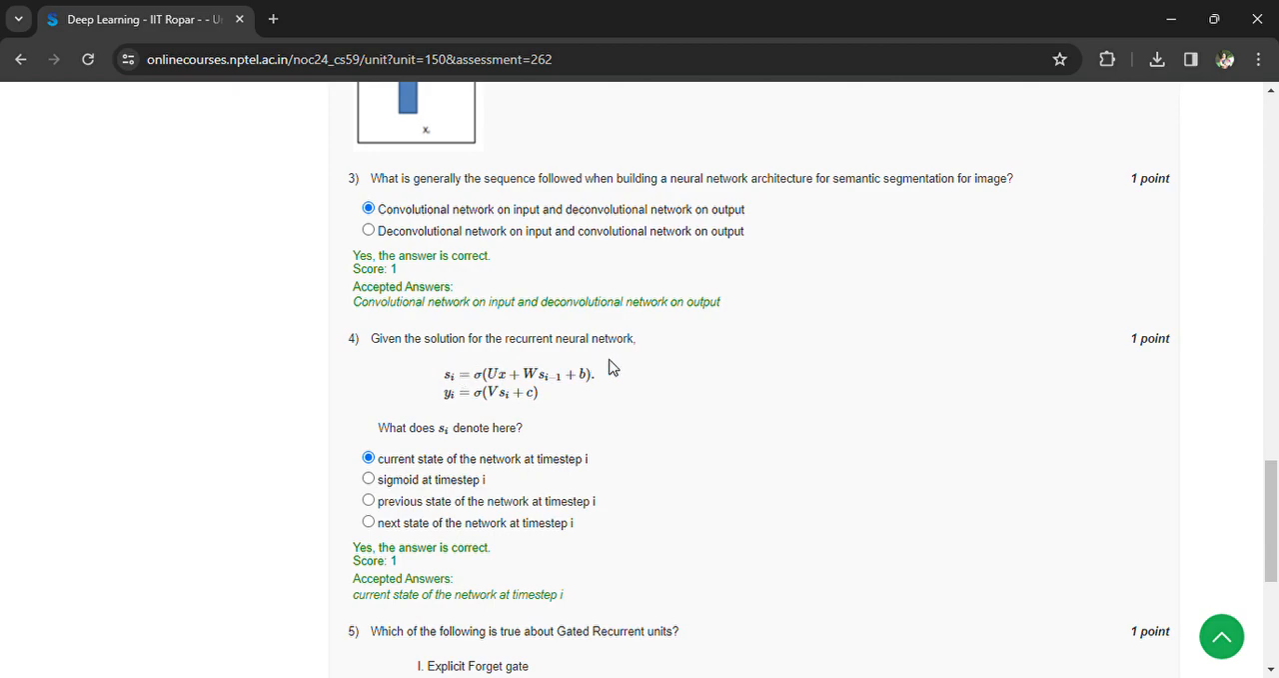
mouse_move(520, 392)
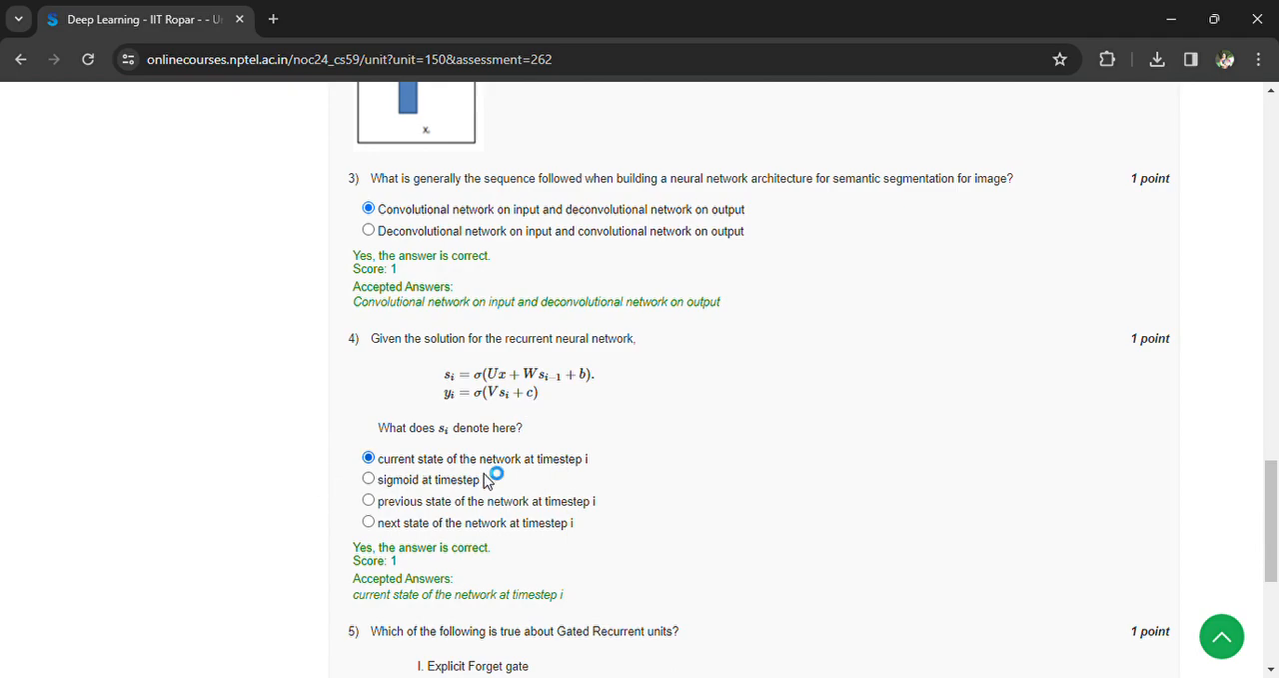
scroll("down", 3)
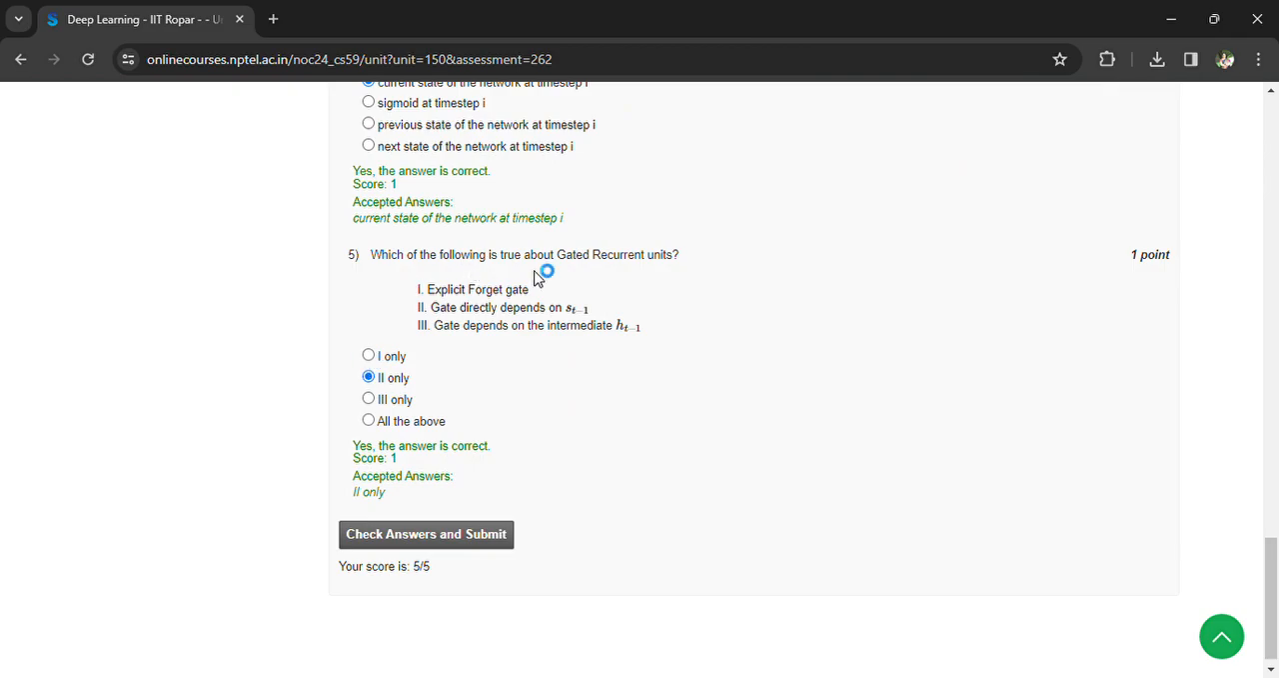
mouse_move(644, 268)
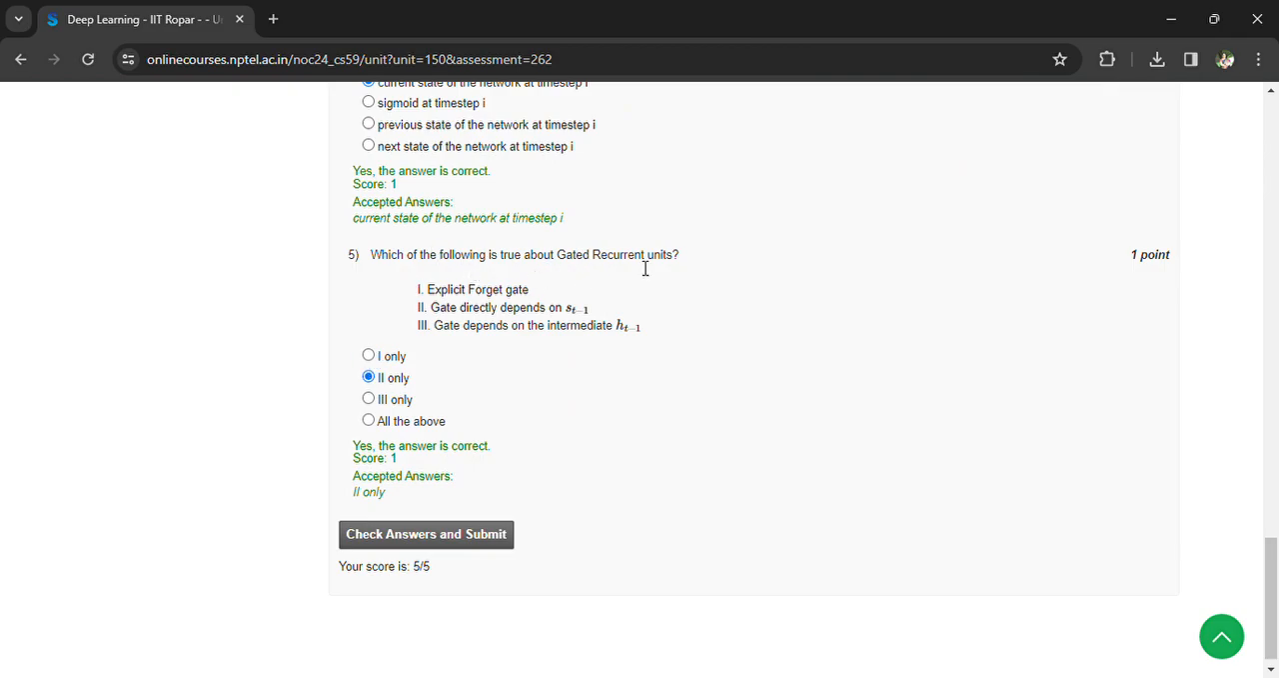
mouse_move(436, 363)
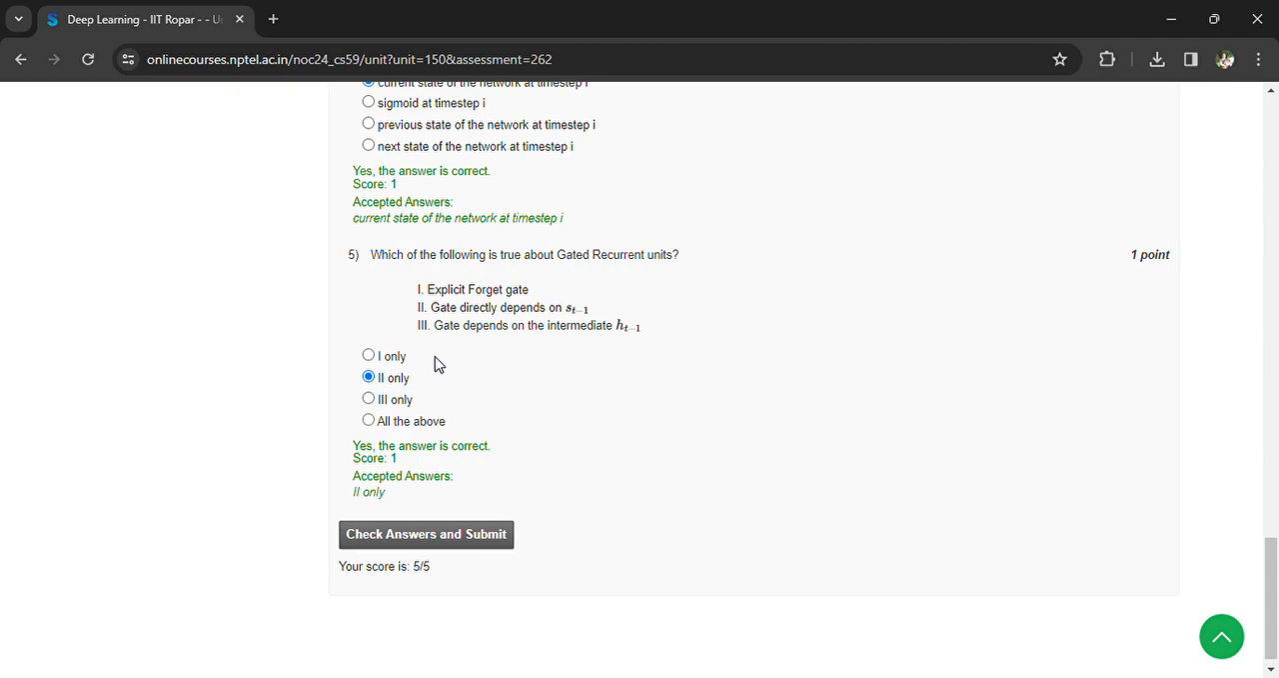
mouse_move(588, 330)
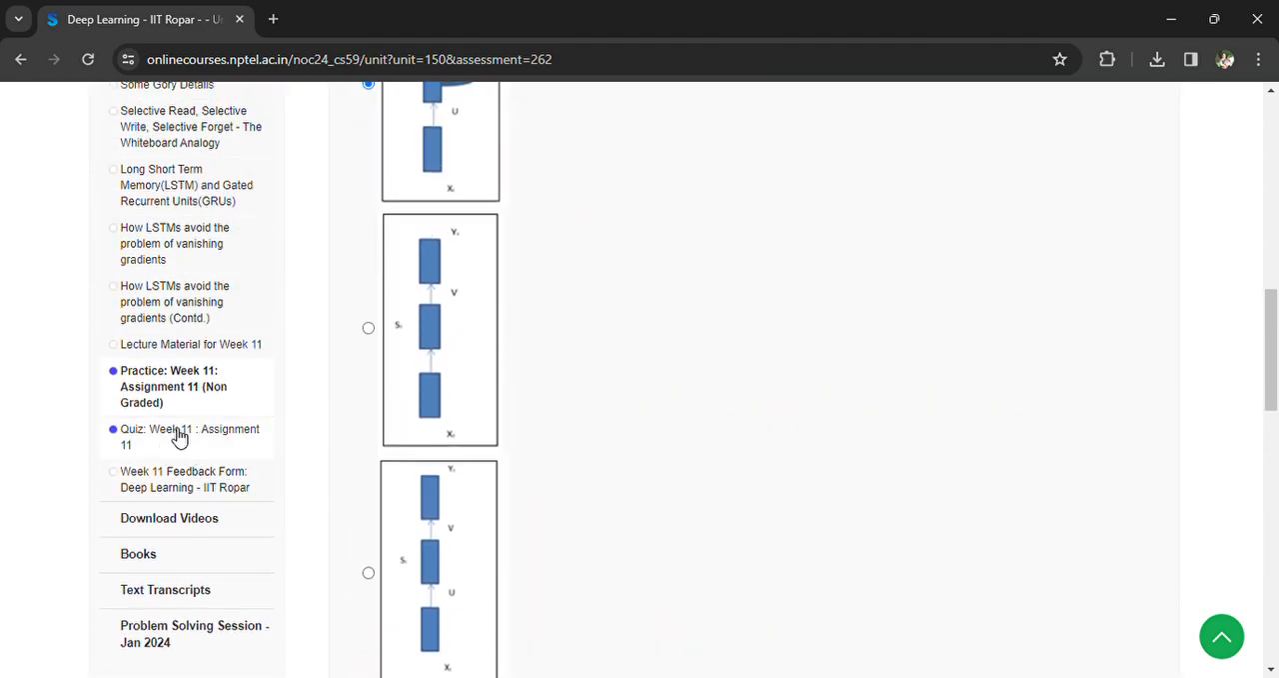
- Bring up the graded Week 11 Assignment 11 quiz and scroll down through all its questions
left_click(188, 436)
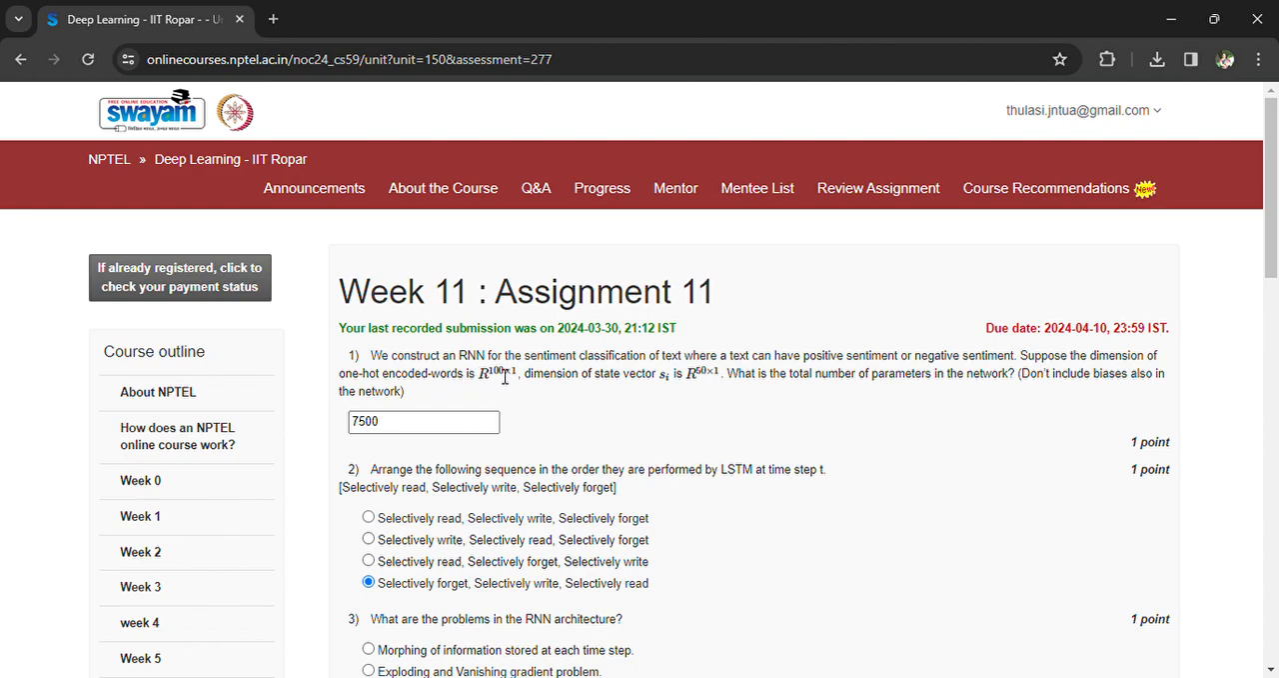
scroll("down", 3)
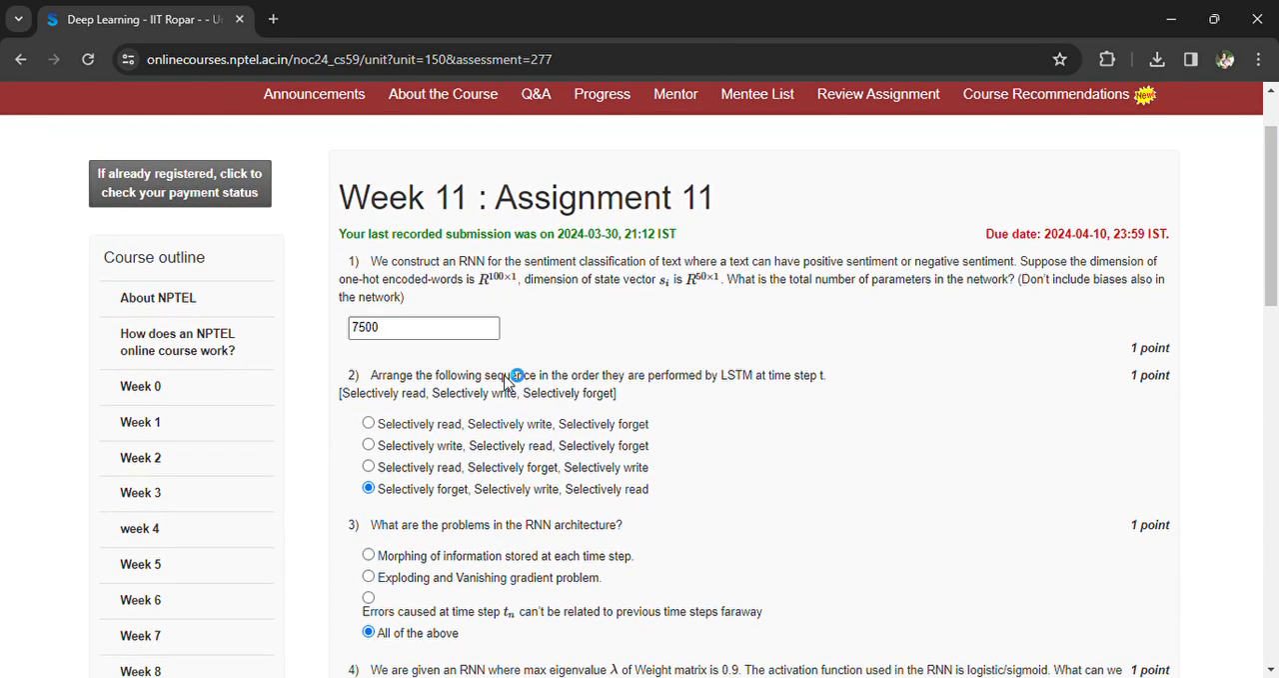
mouse_move(508, 380)
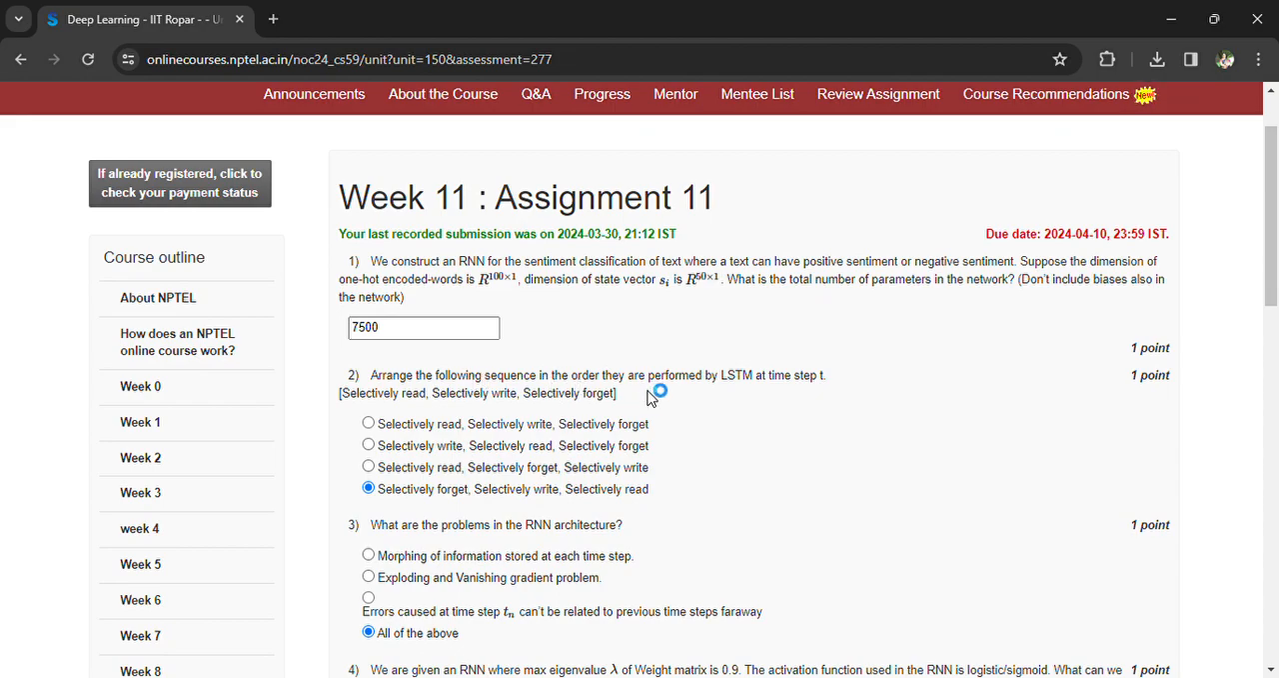
mouse_move(827, 401)
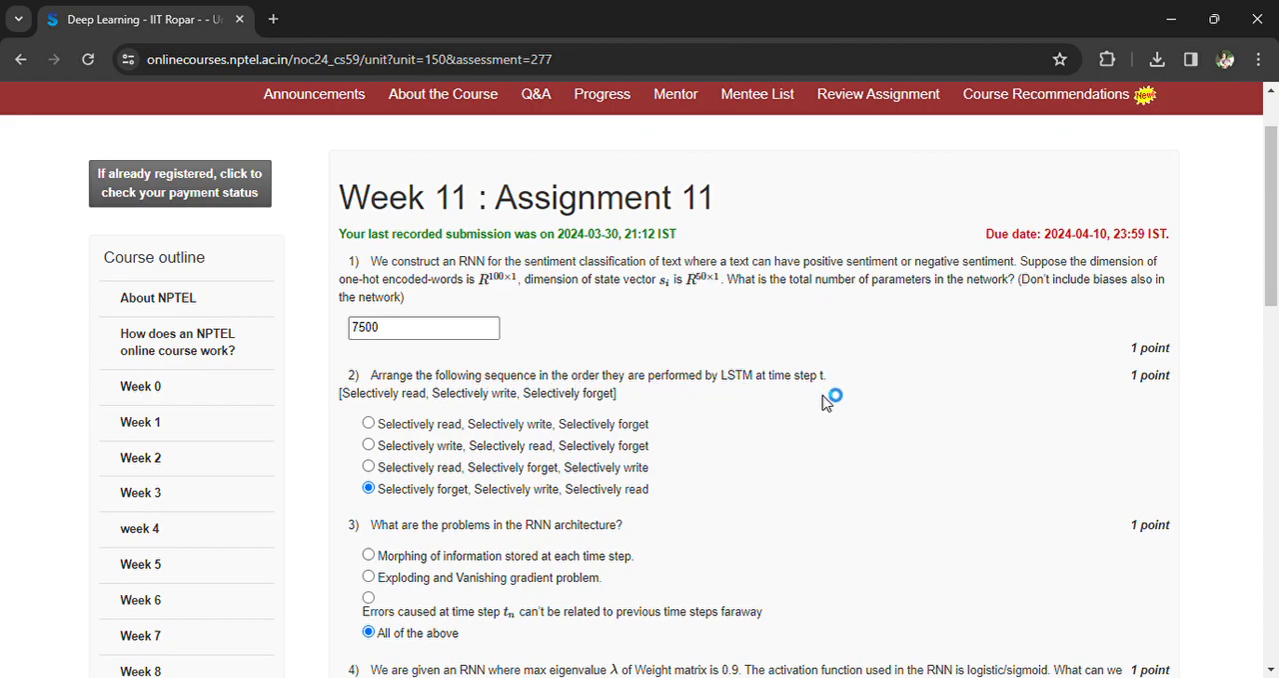
mouse_move(364, 531)
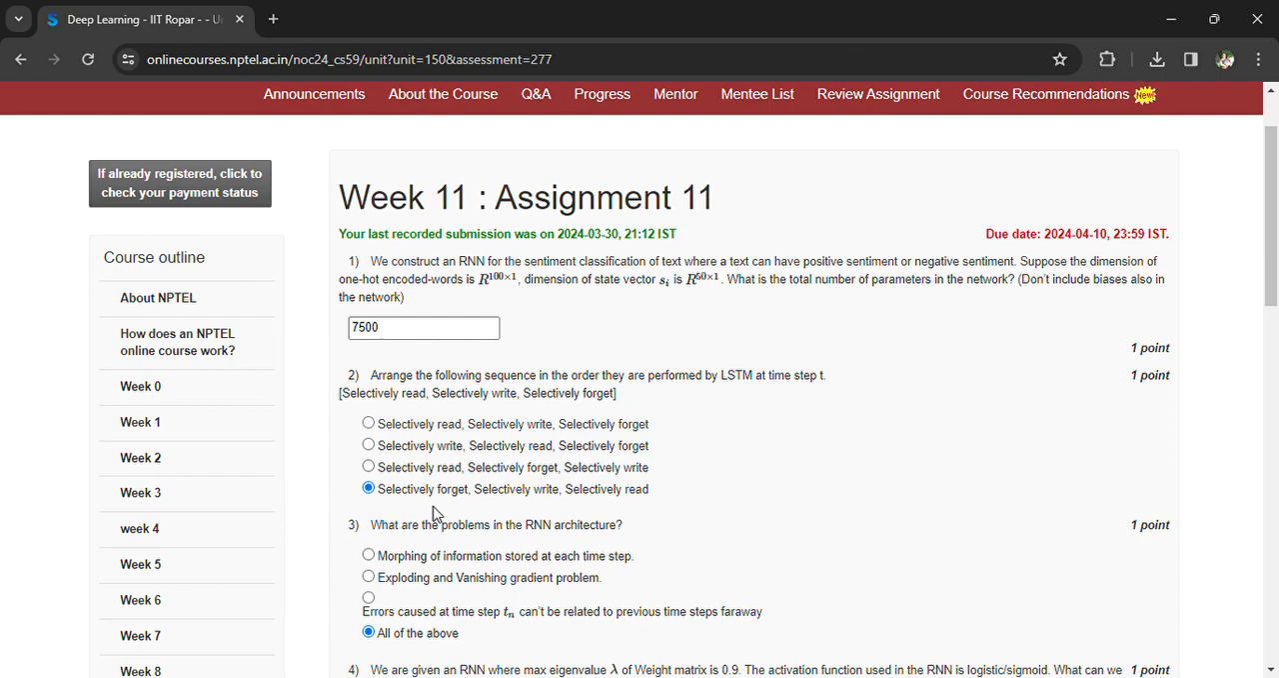
scroll("down", 3)
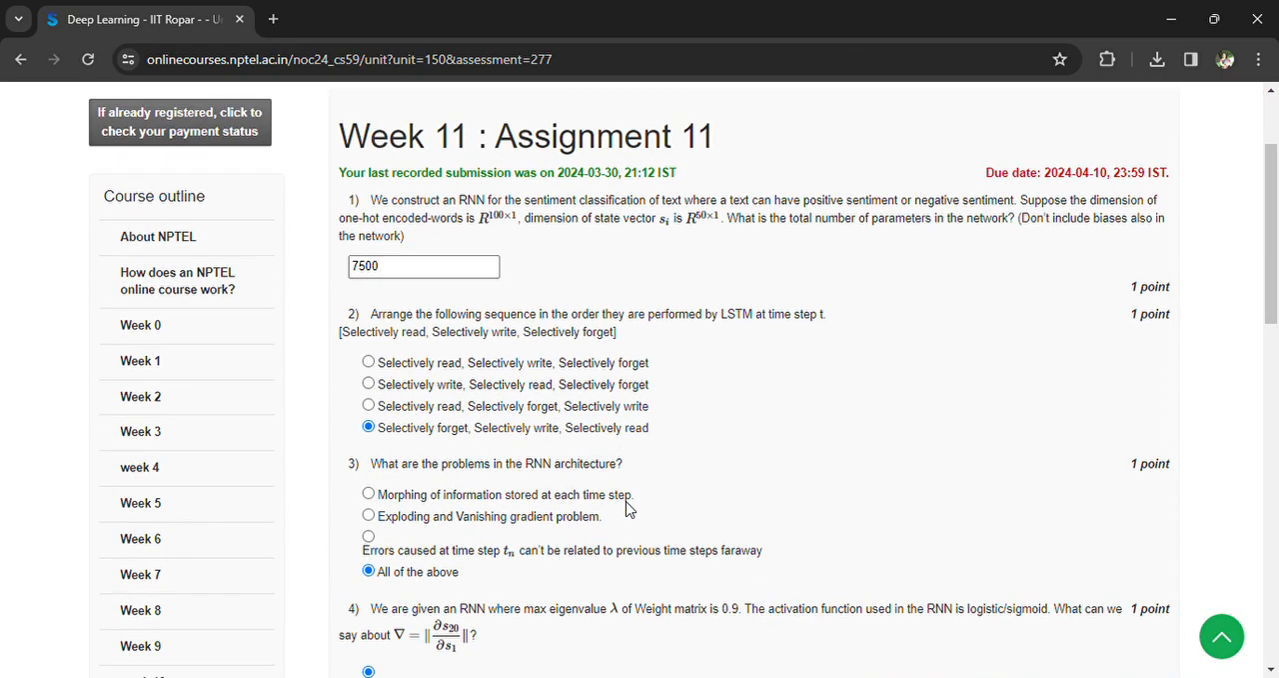
scroll("down", 3)
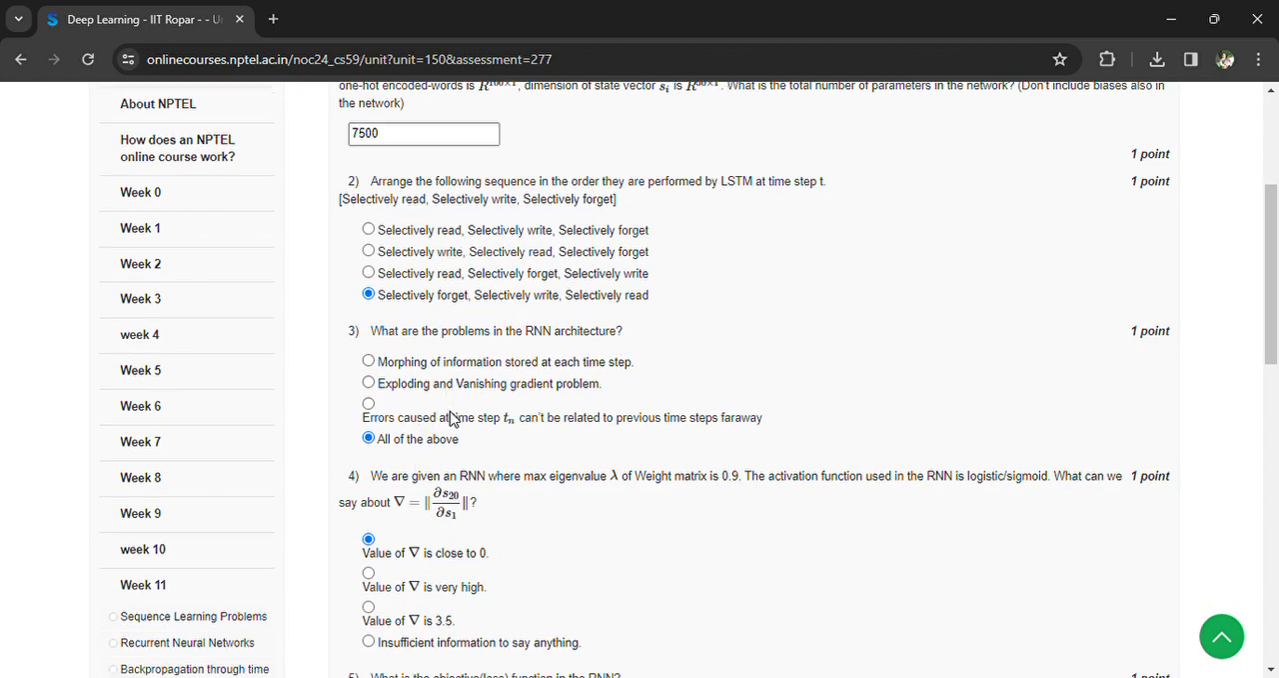
scroll("down", 3)
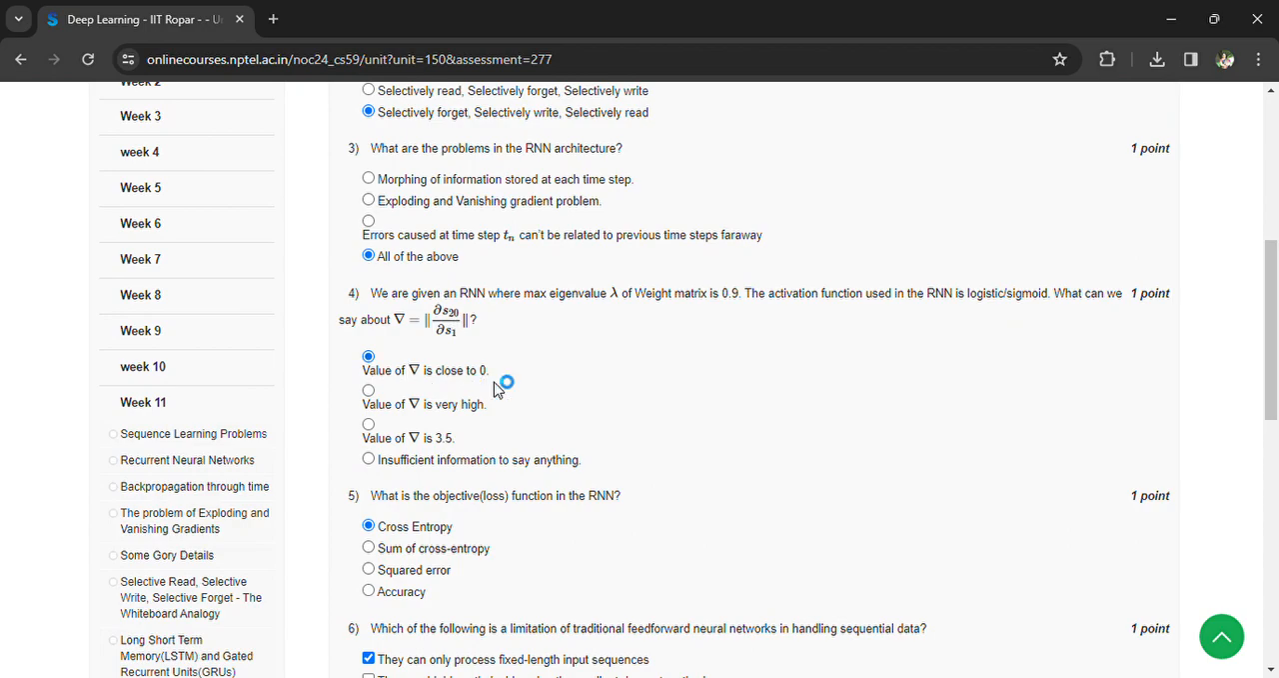
scroll("down", 3)
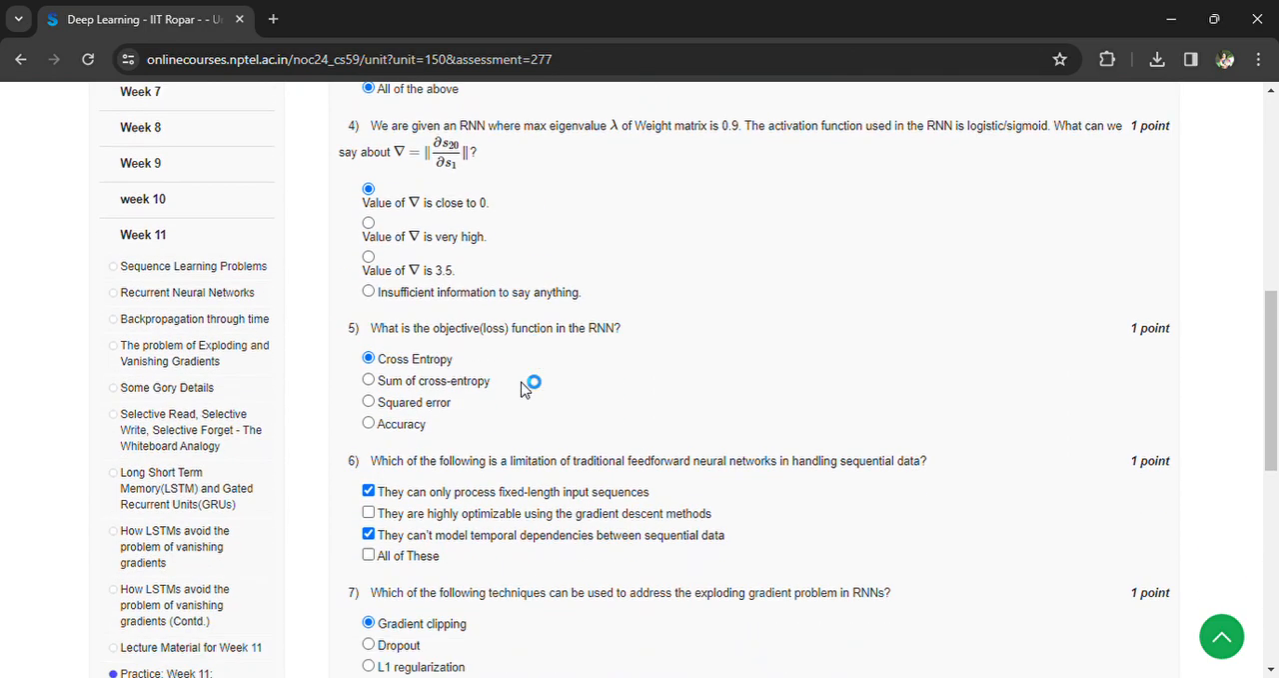
scroll("down", 3)
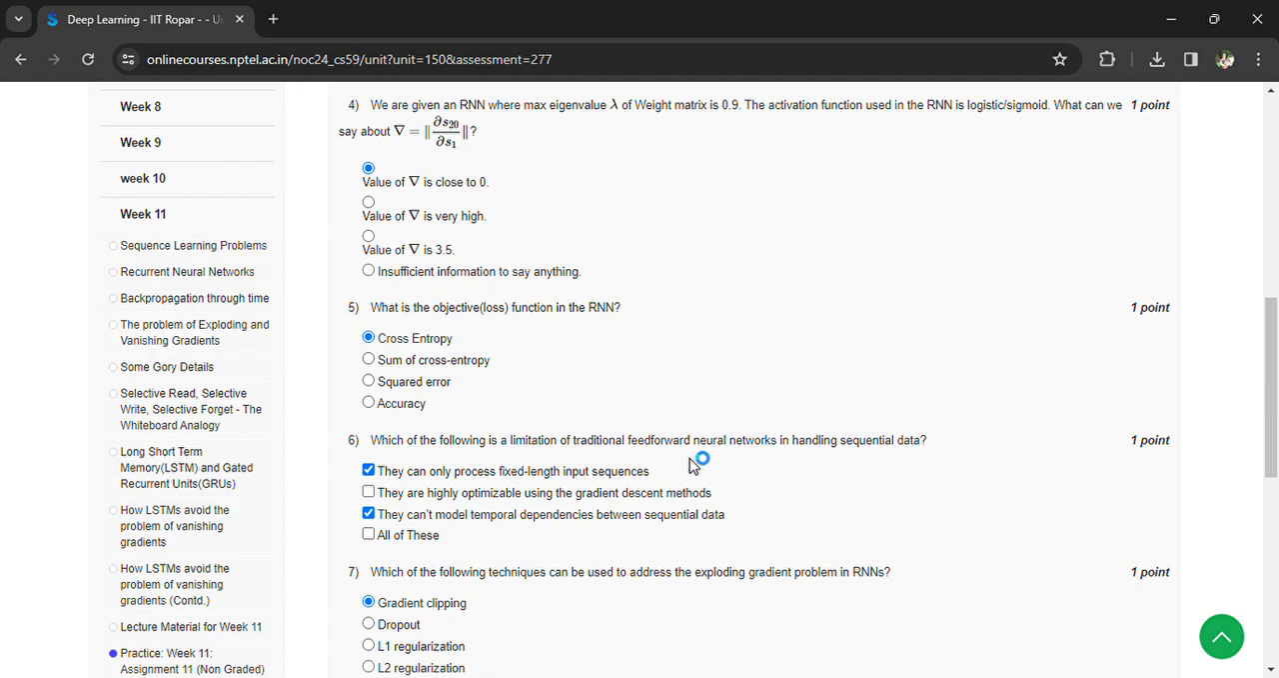
scroll("down", 3)
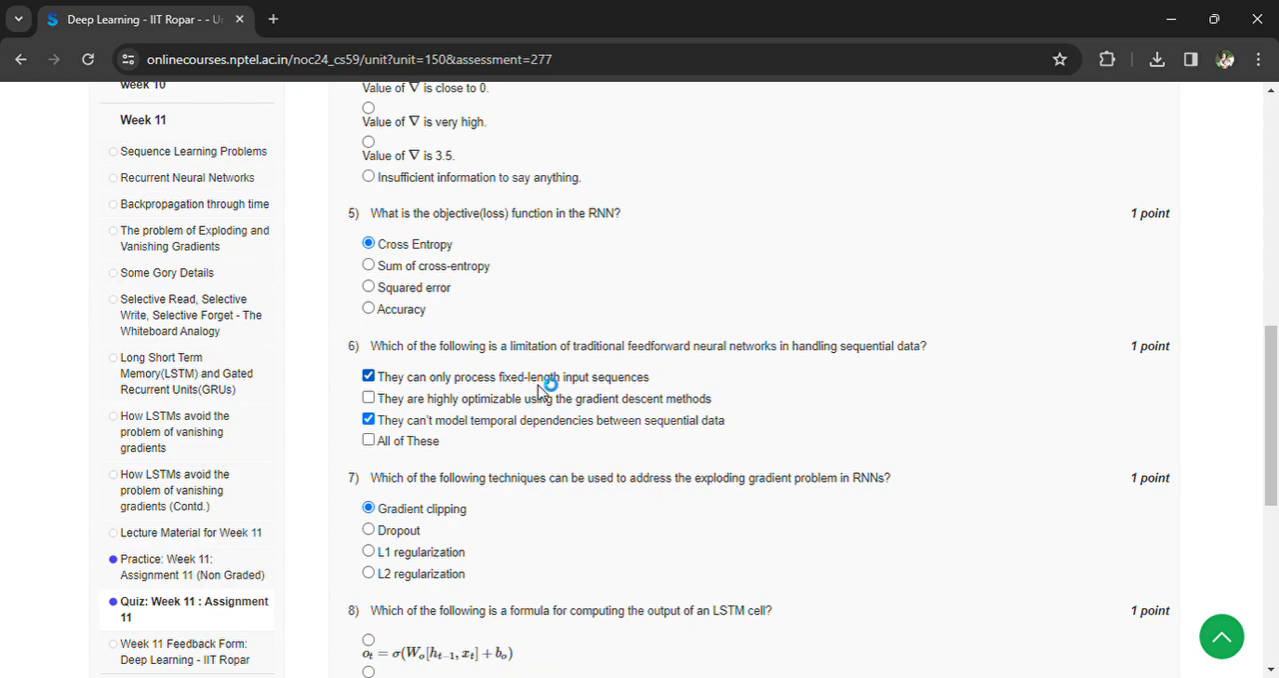
mouse_move(628, 392)
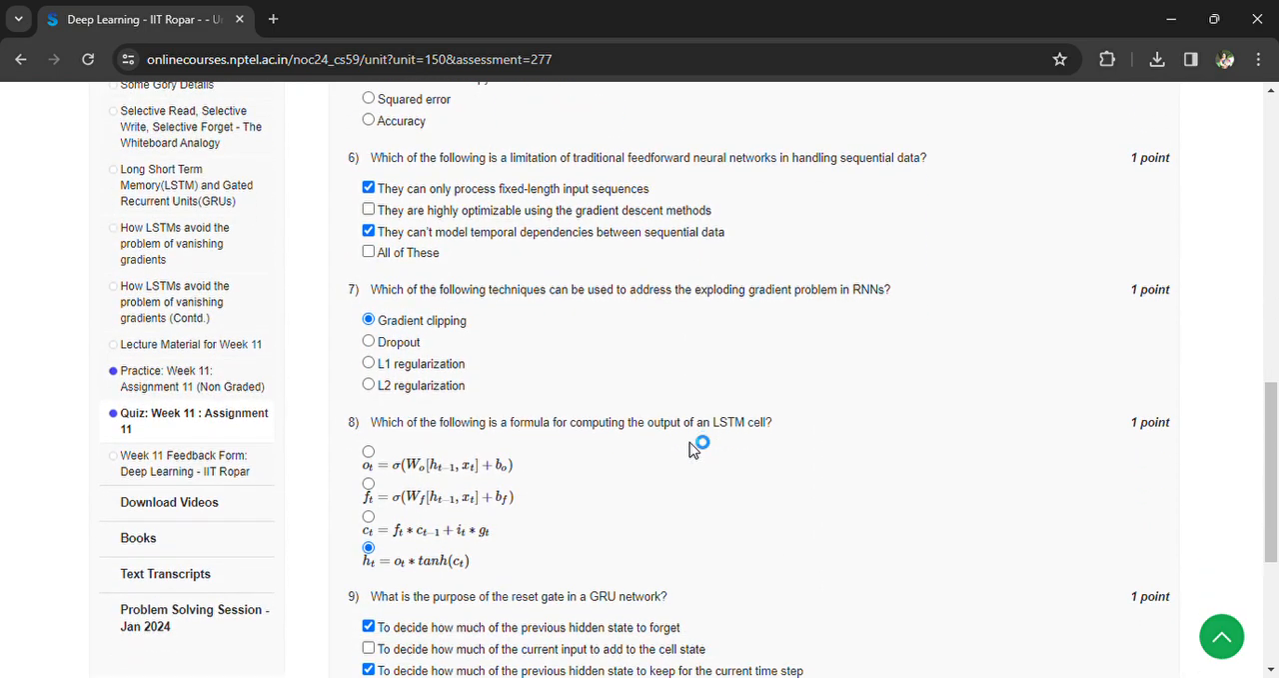
mouse_move(632, 324)
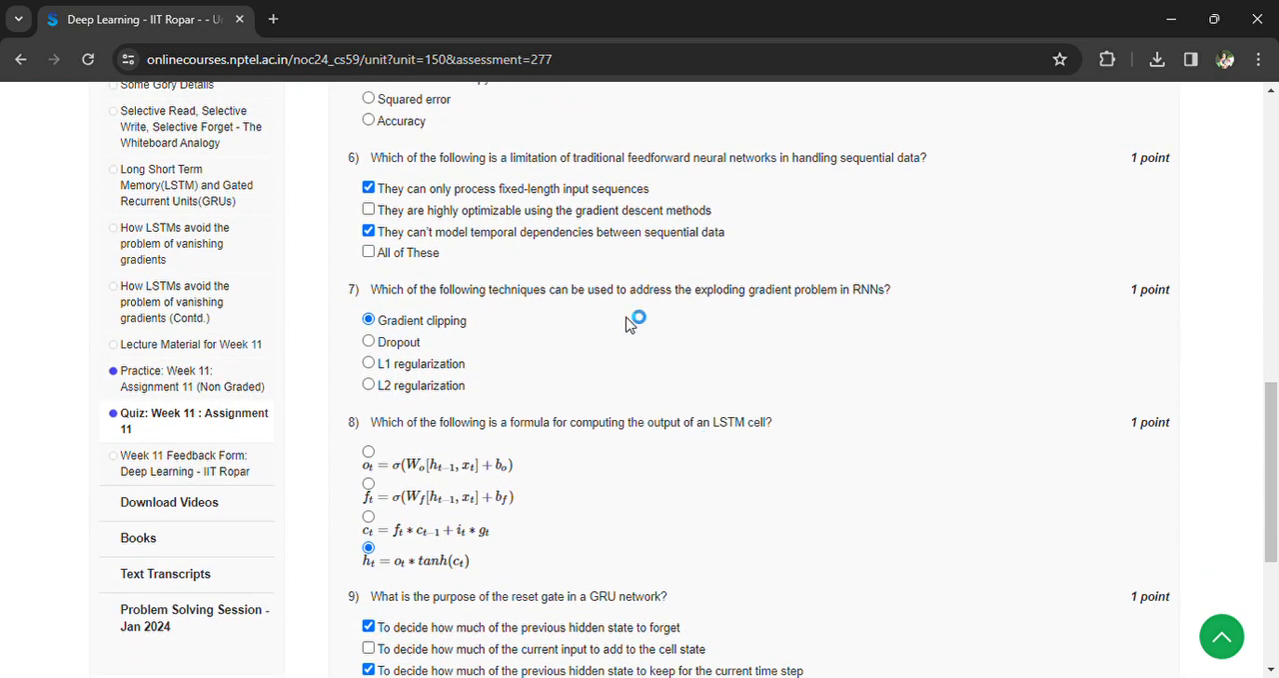
mouse_move(847, 316)
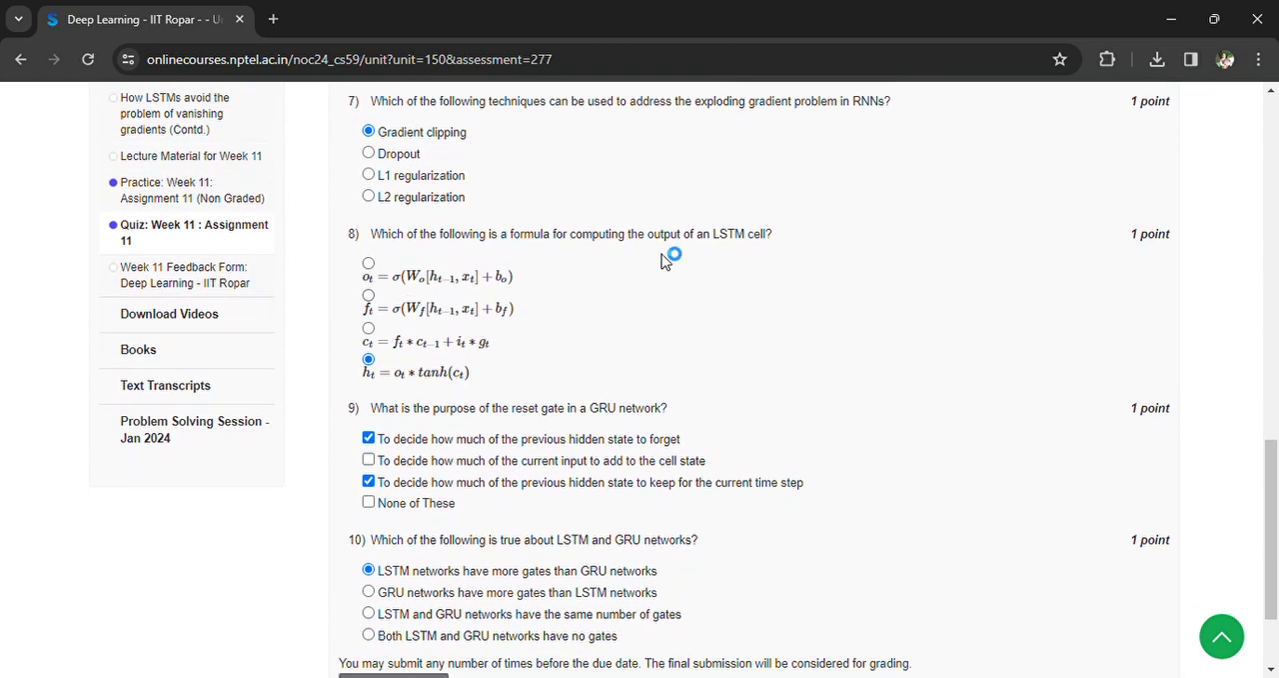
mouse_move(760, 258)
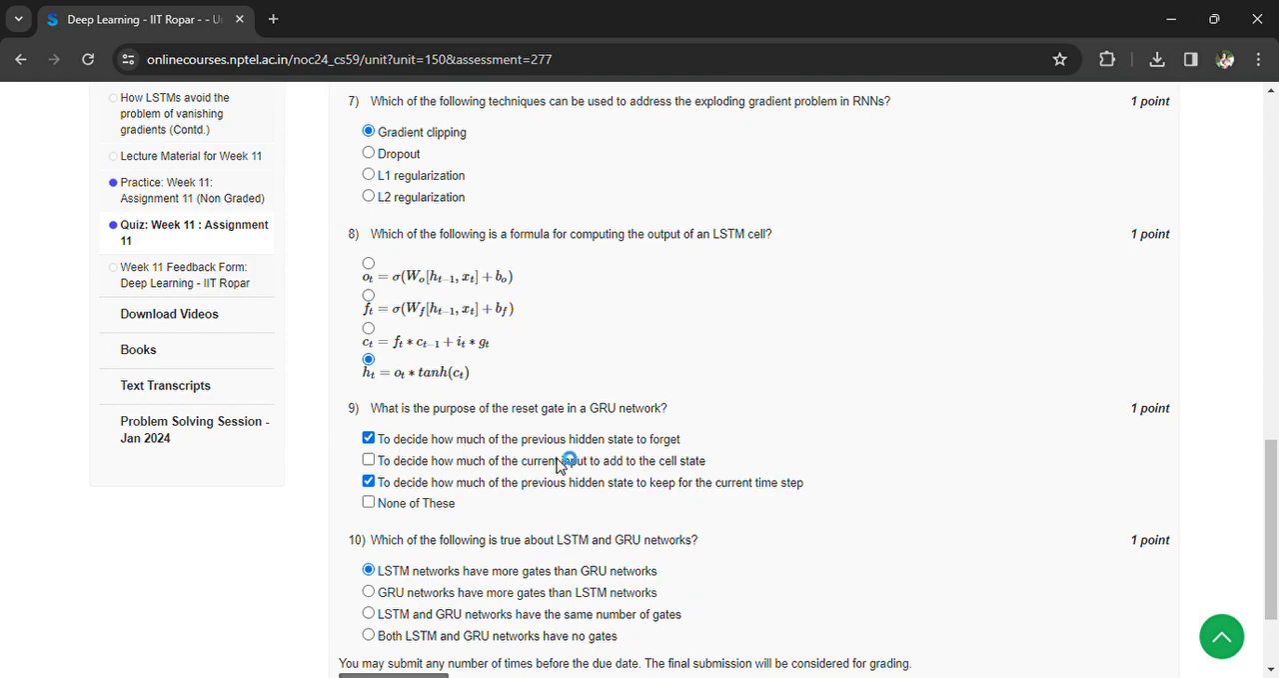
scroll("down", 3)
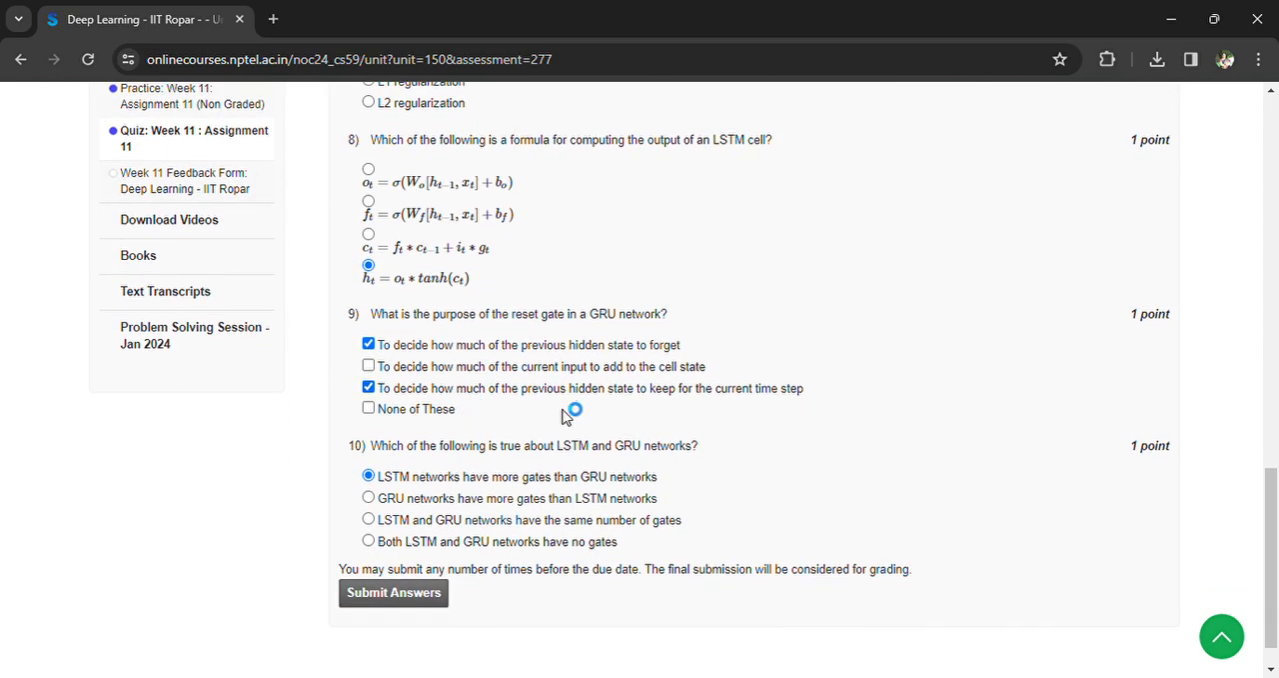
mouse_move(750, 416)
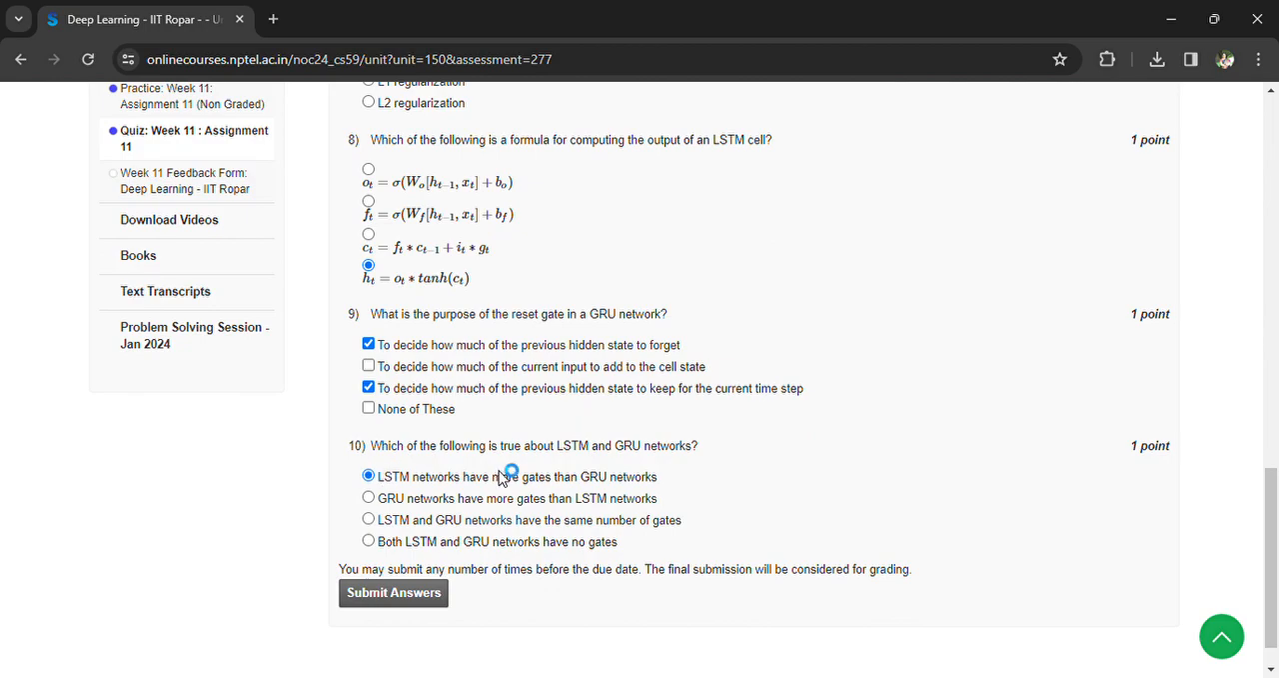
mouse_move(699, 468)
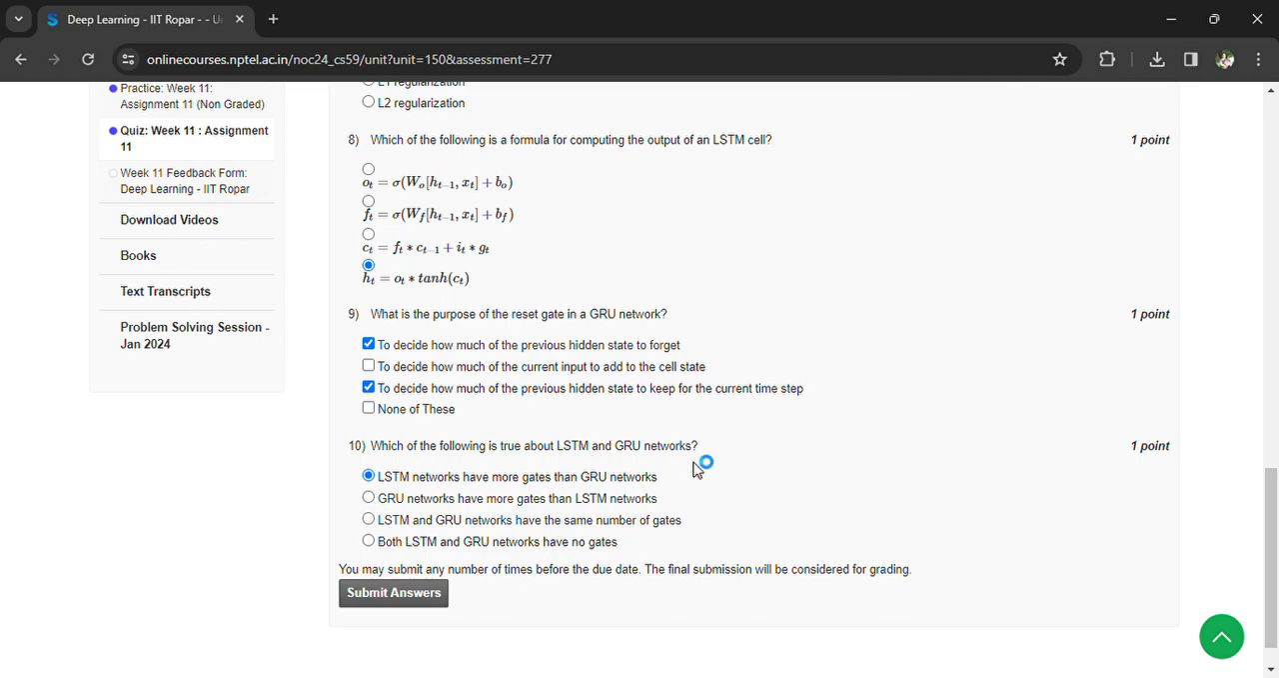
mouse_move(701, 504)
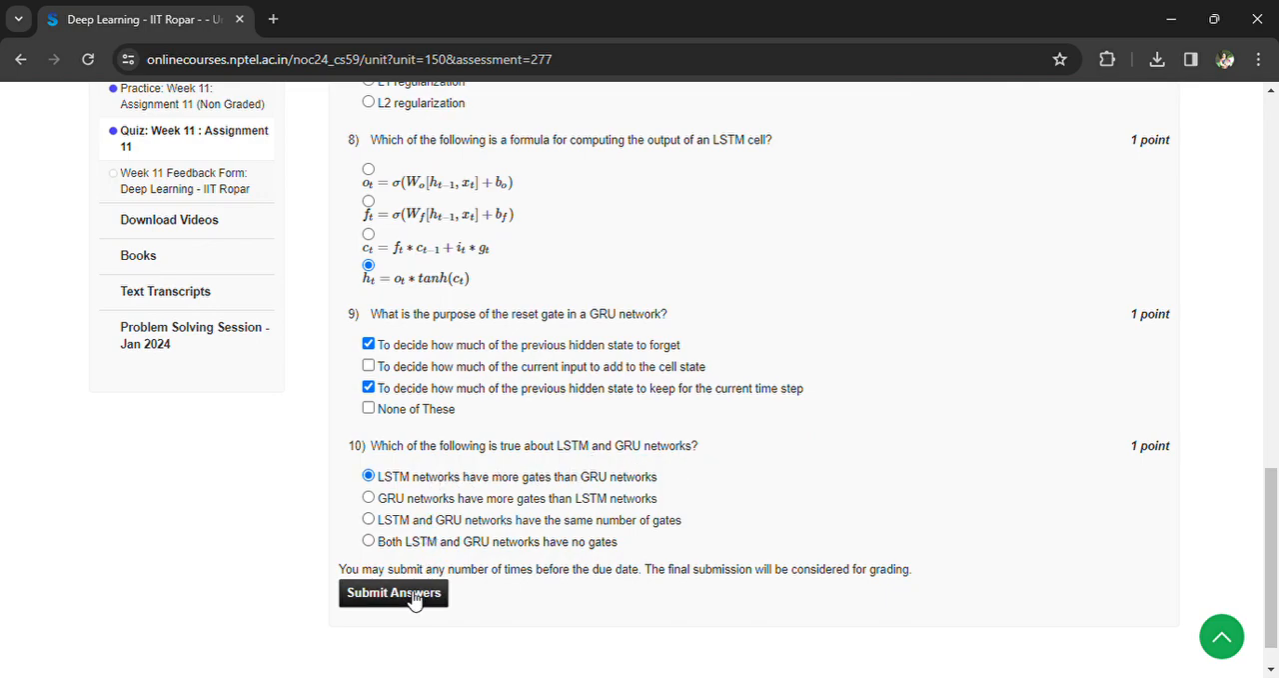
- Submit the Week 11 Assignment 11 answers and dismiss the 'Thank You!!' success popup
left_click(392, 592)
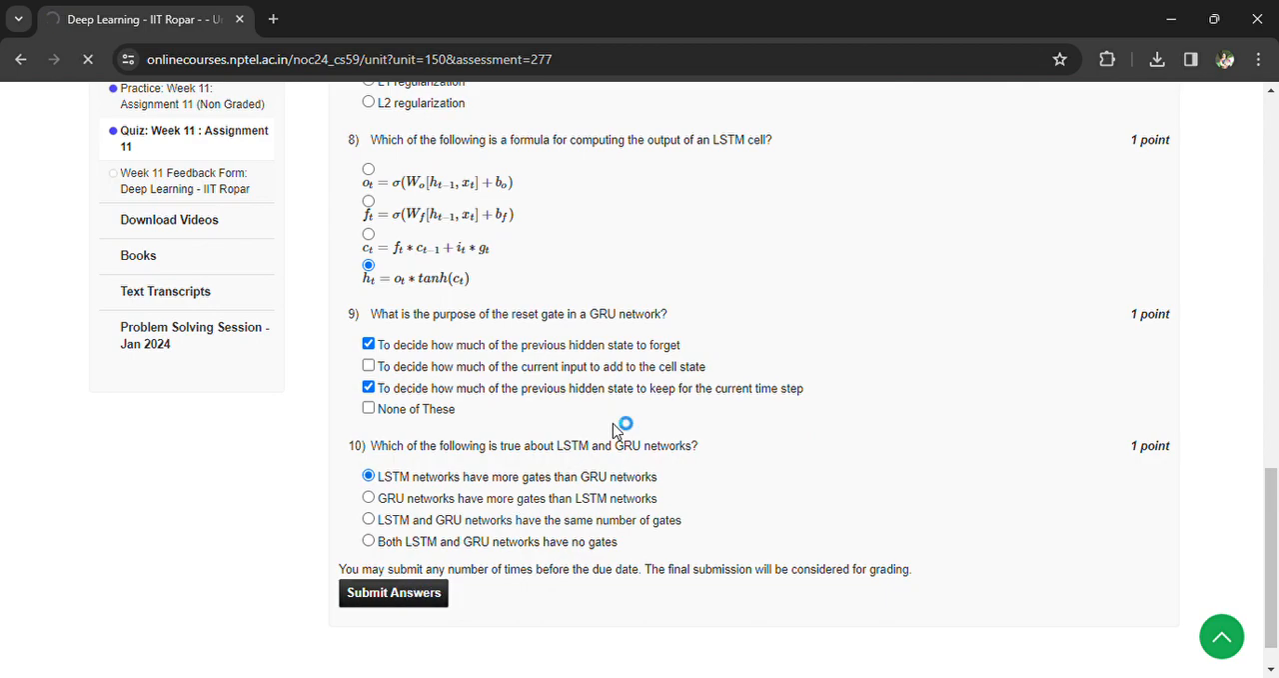
left_click(392, 591)
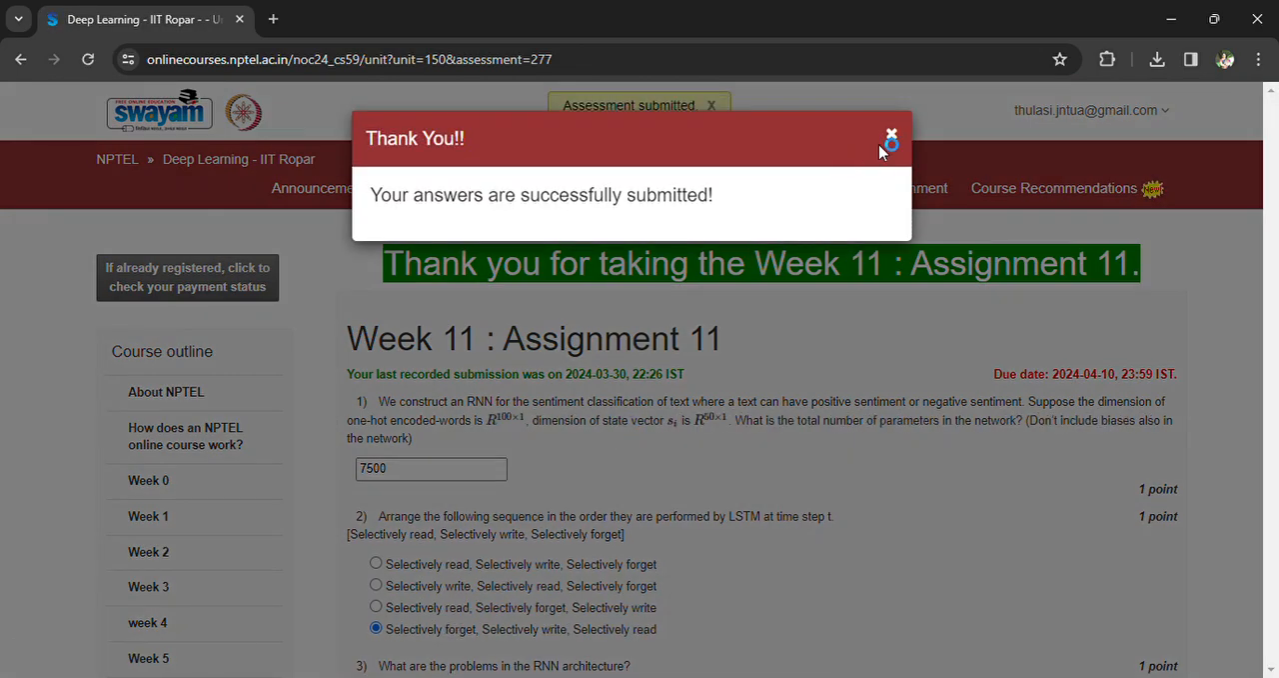
left_click(891, 136)
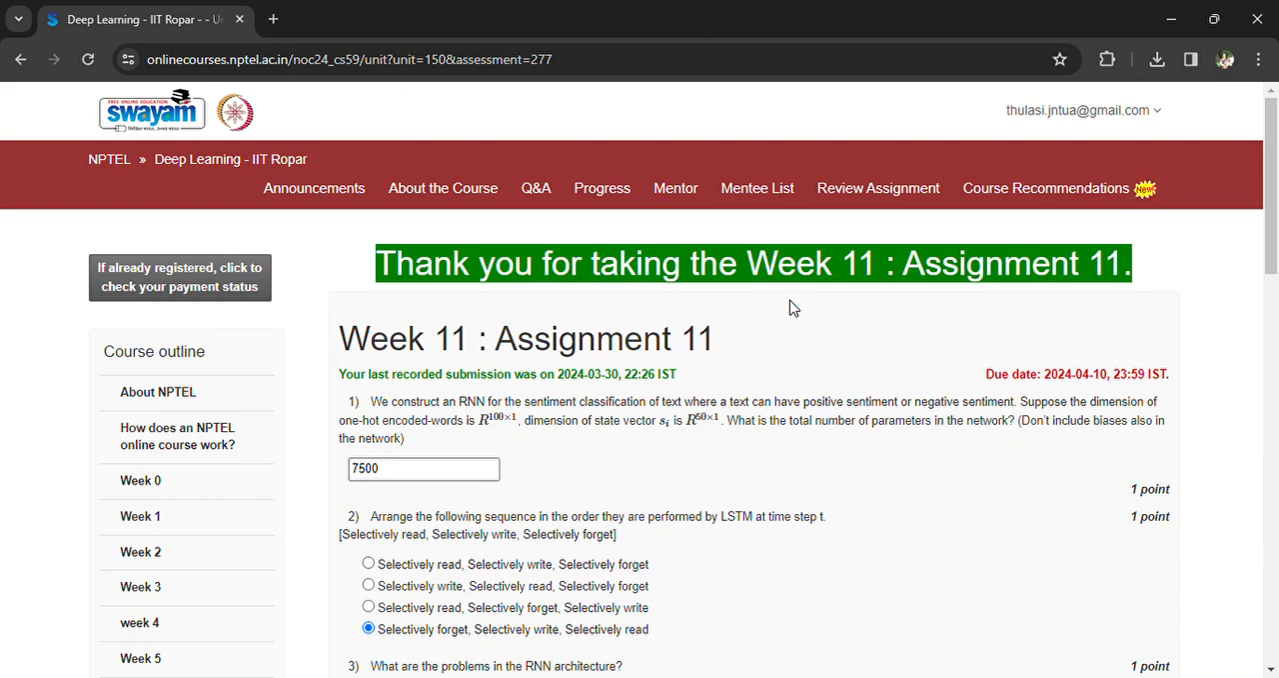
mouse_move(760, 302)
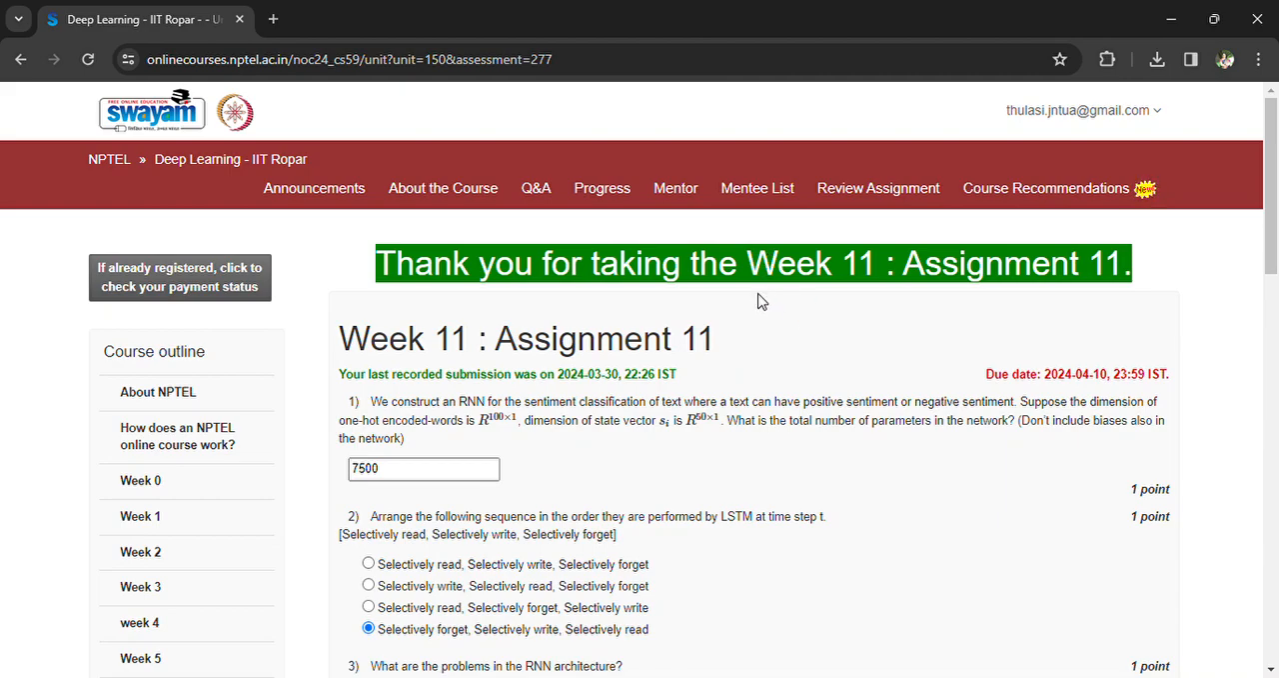
mouse_move(958, 188)
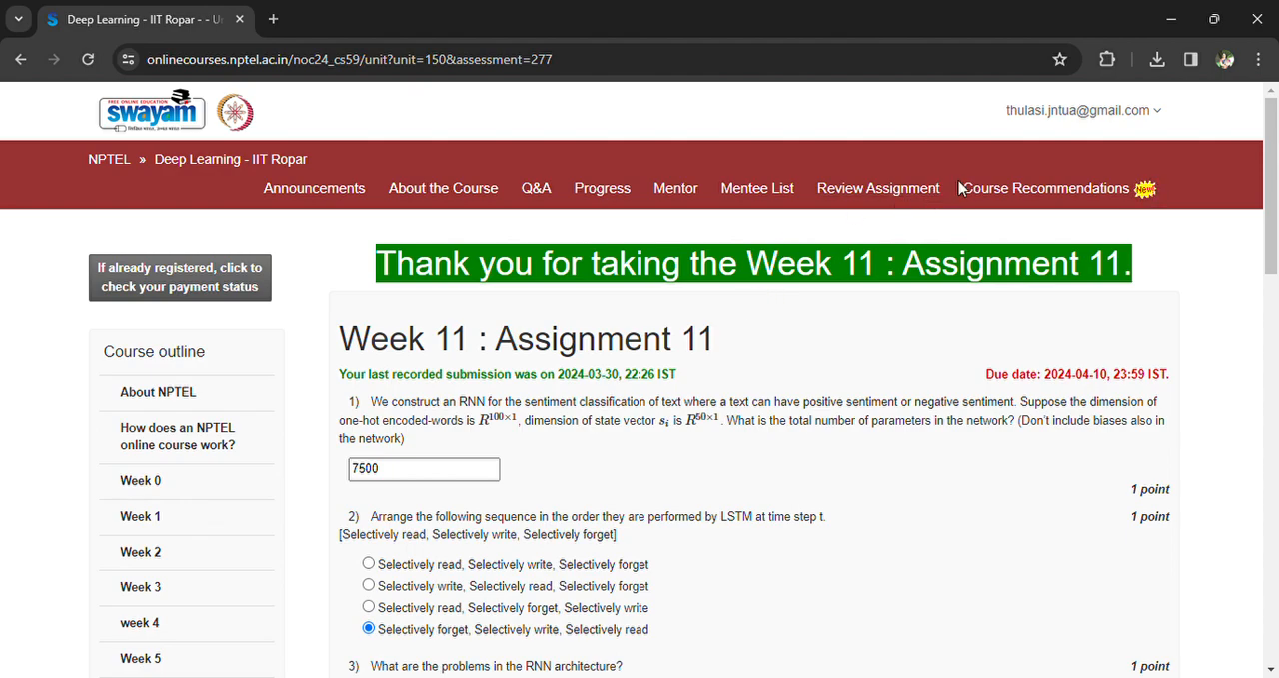